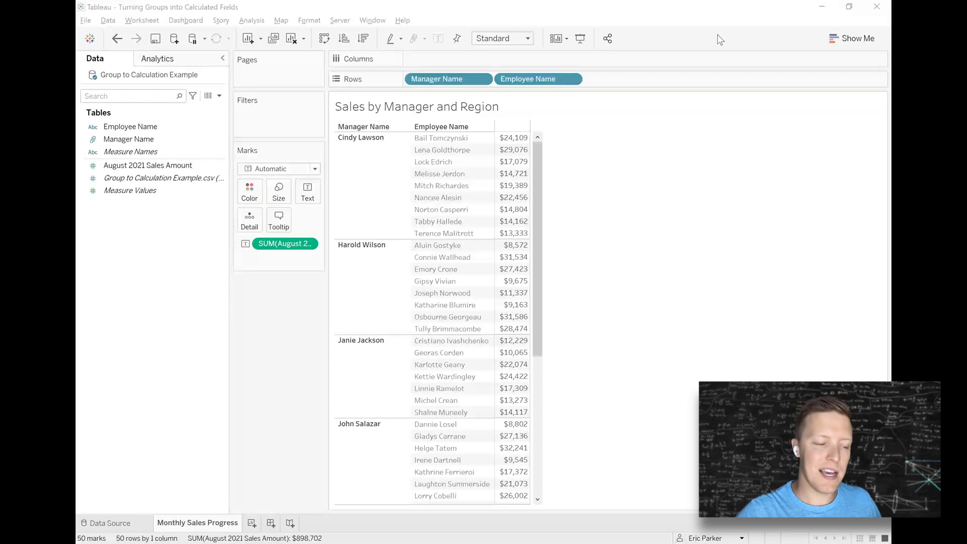
mouse_move(360, 5)
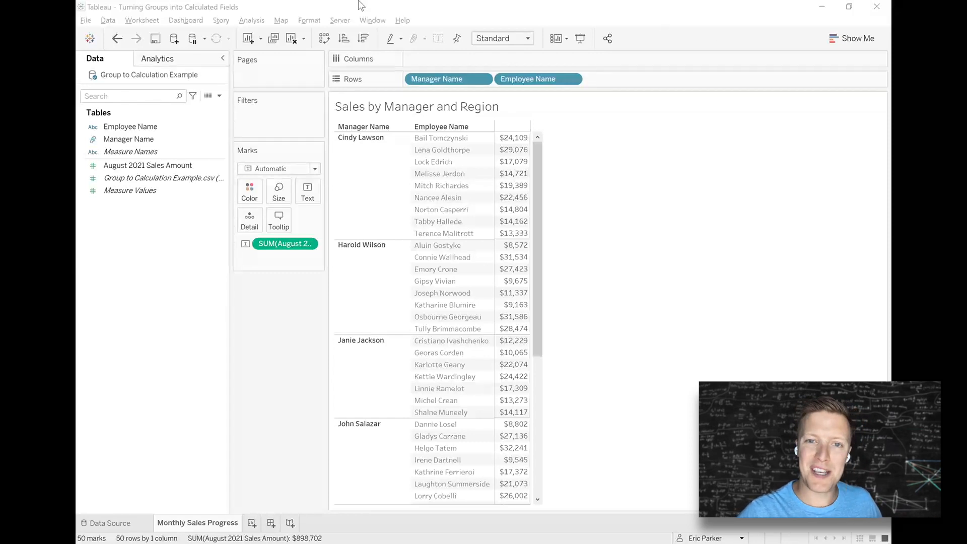
mouse_move(548, 134)
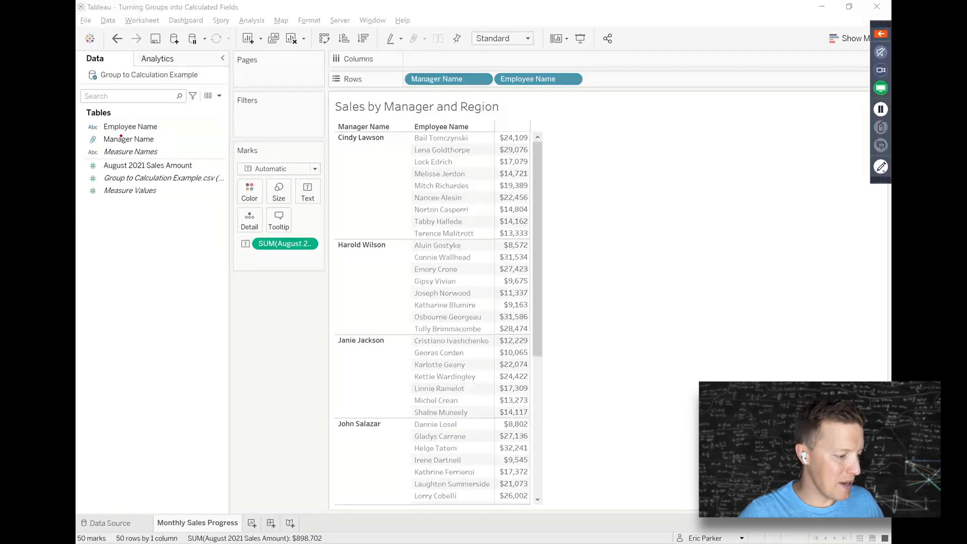
mouse_move(114, 148)
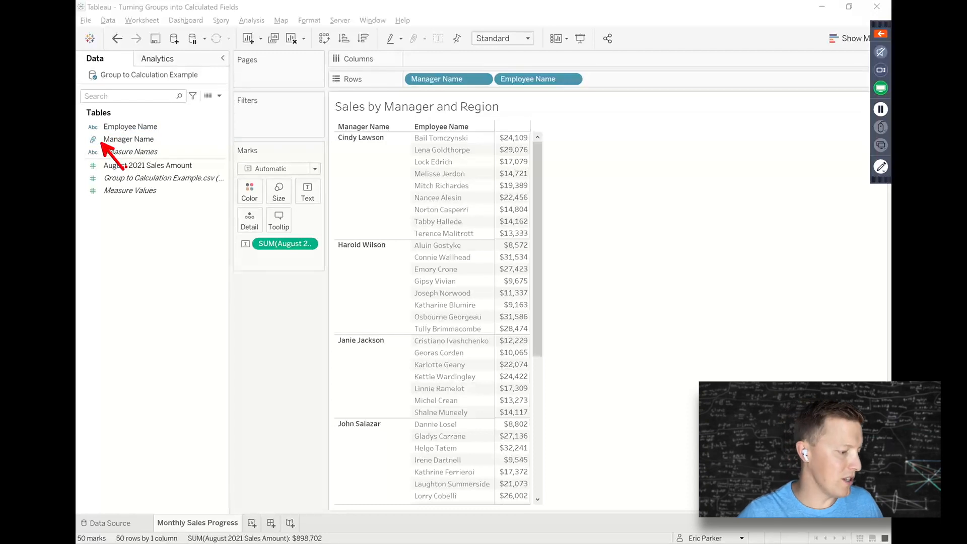
- Review the Manager Name group definition, checking Harold Wilson's employees against the regions list
right_click(128, 139)
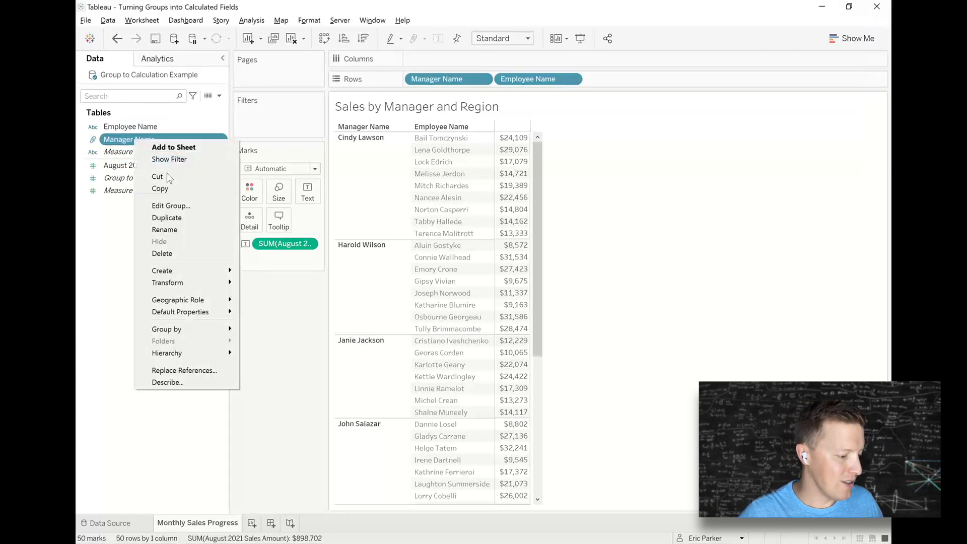
left_click(171, 205)
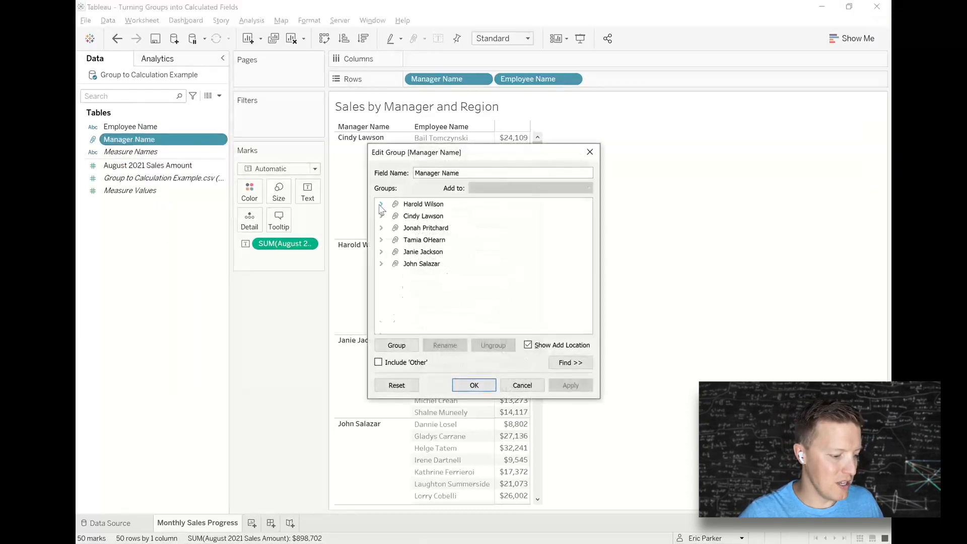
left_click(380, 203)
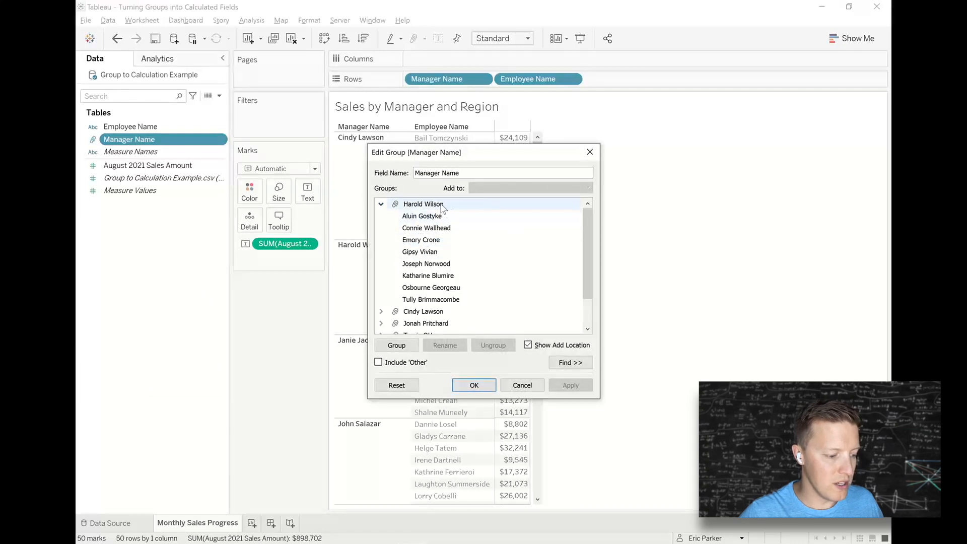
left_click(381, 204)
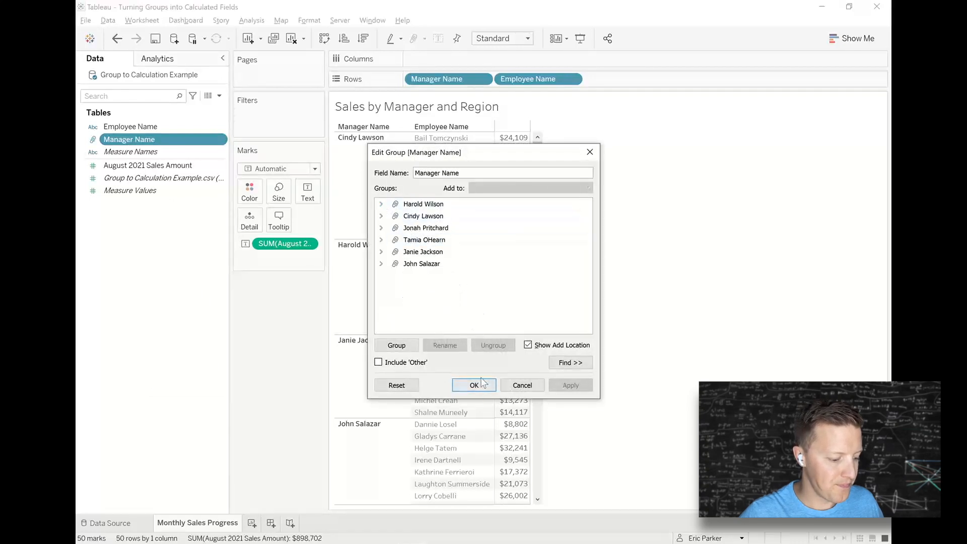
left_click(474, 384)
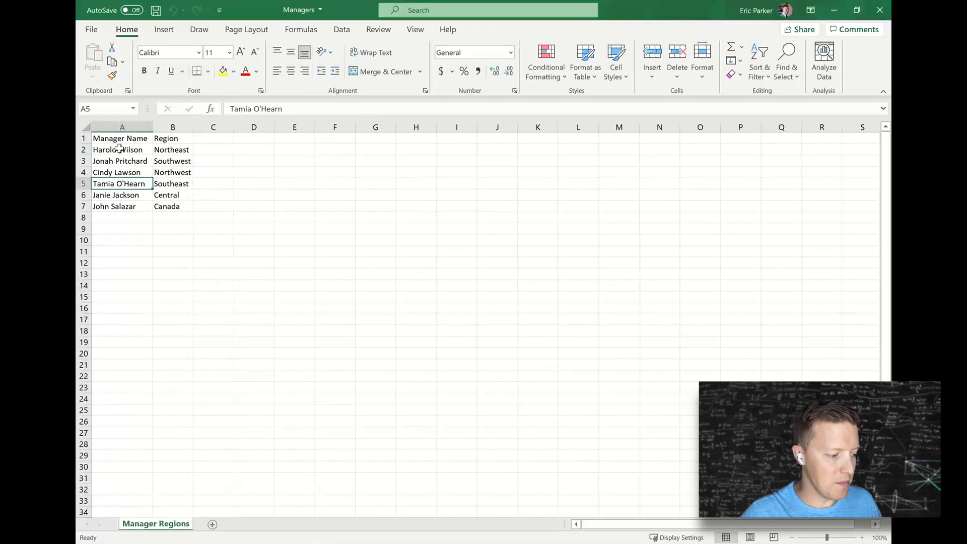
left_click(122, 149)
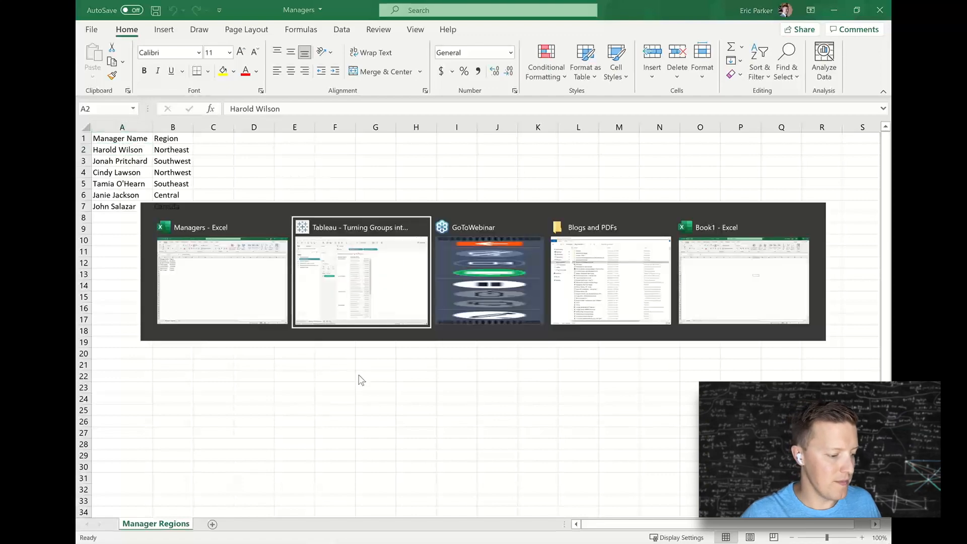
left_click(360, 273)
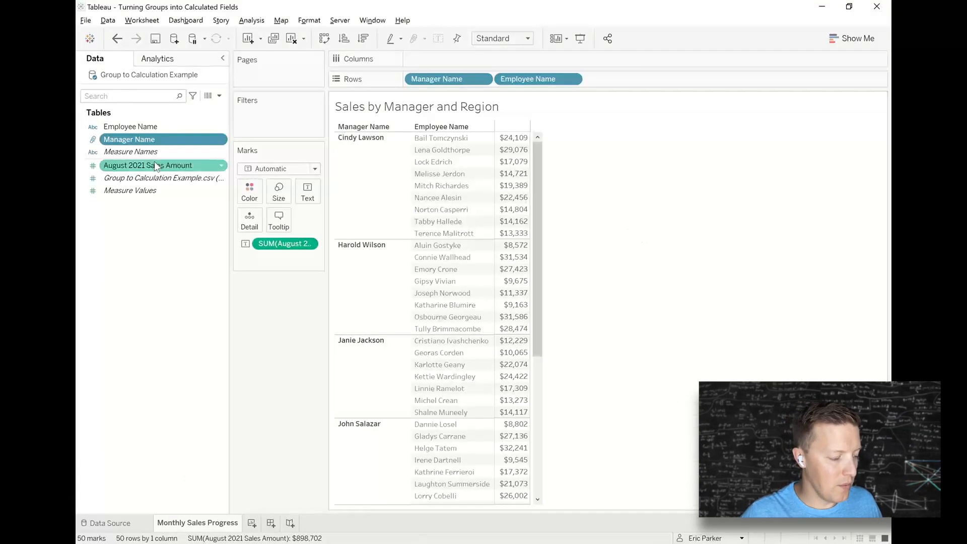
left_click(129, 139)
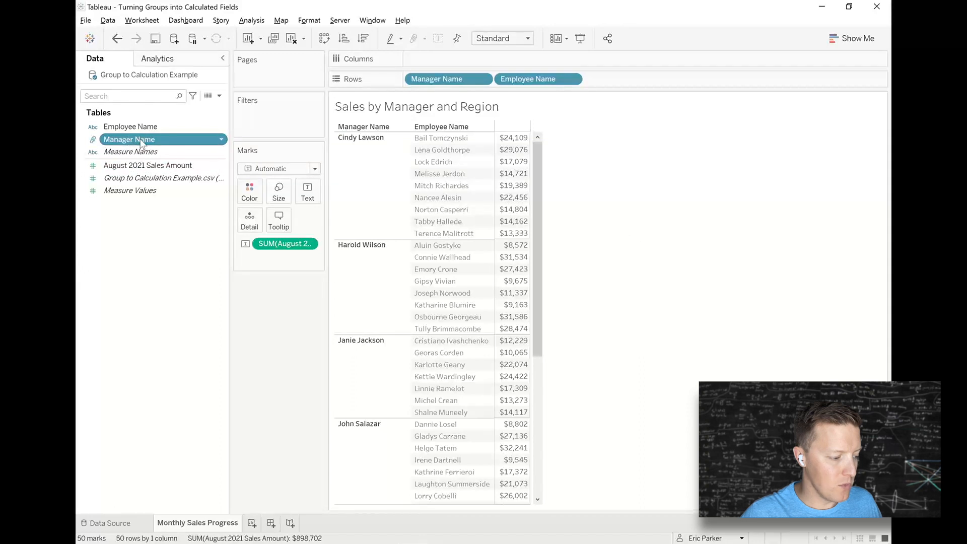
mouse_move(145, 279)
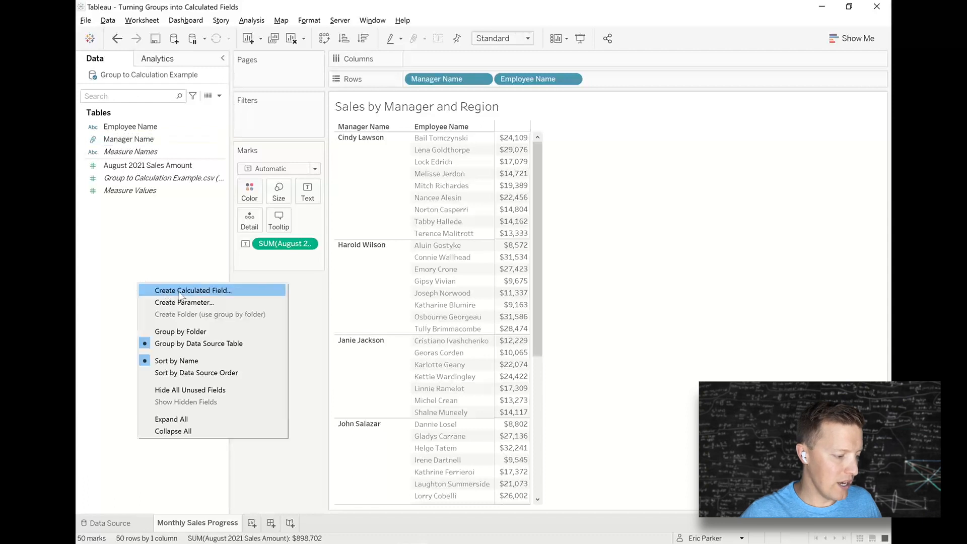
- Create a calculated field named Manager Calc starting with CASE [Employee Name]
left_click(192, 290)
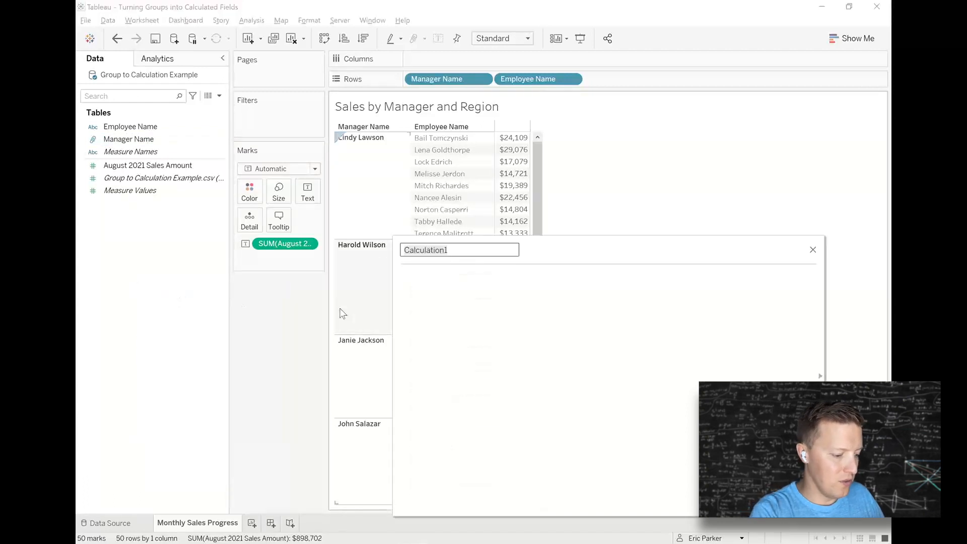
type("Manager Calc")
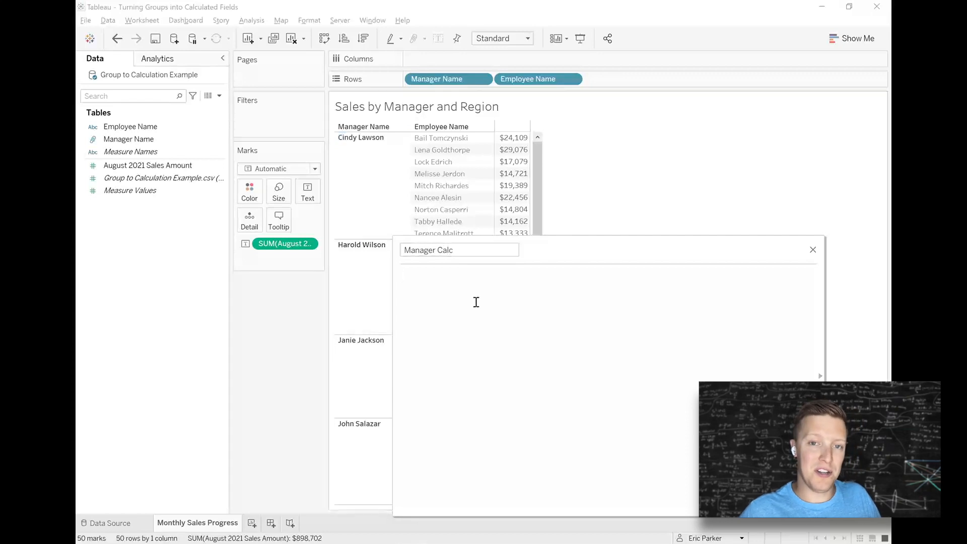
type("CASE")
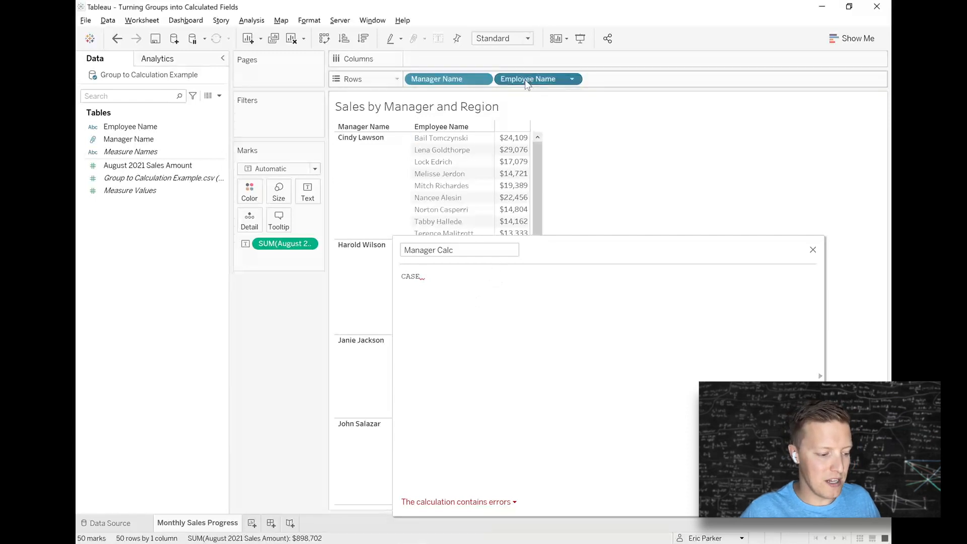
type("[Employee Name]")
type("WHEN \"")
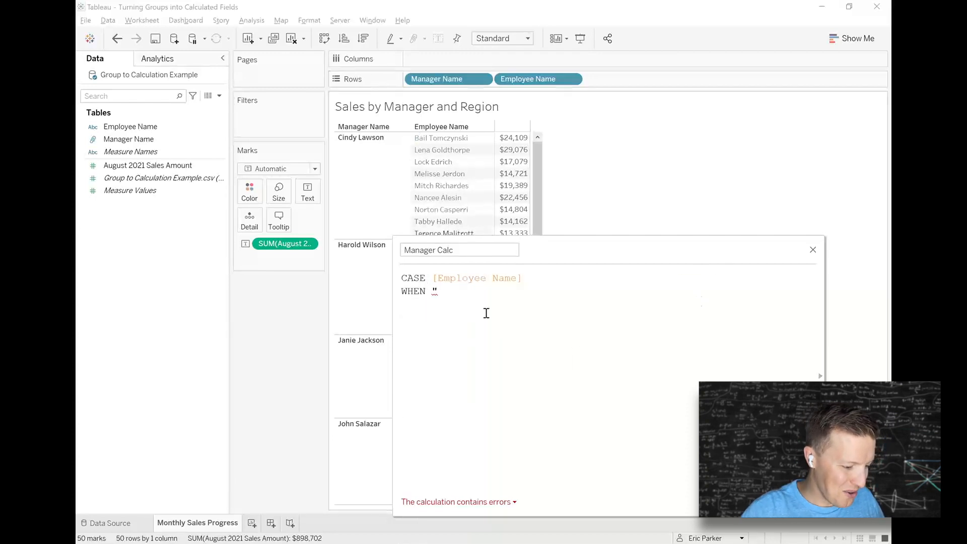
type("Lock")
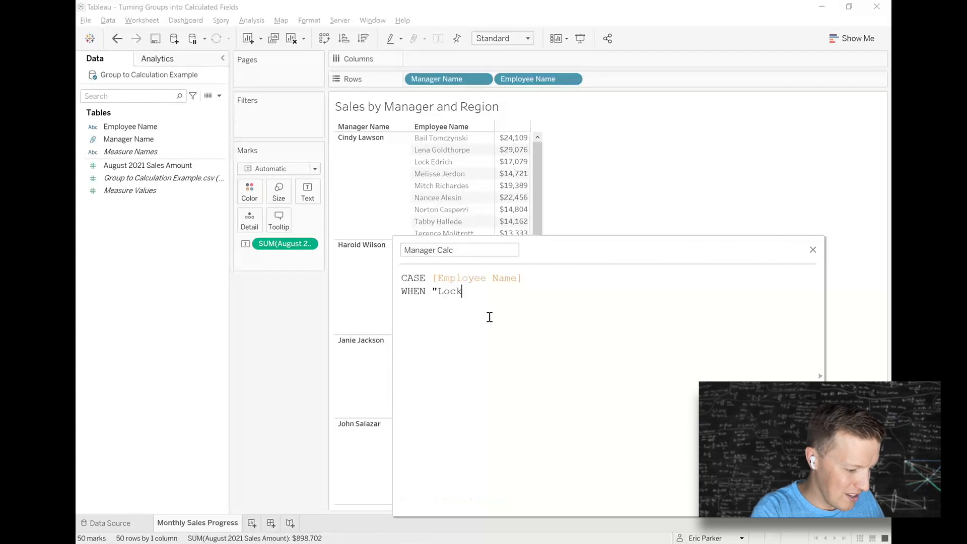
type("Edrich\"")
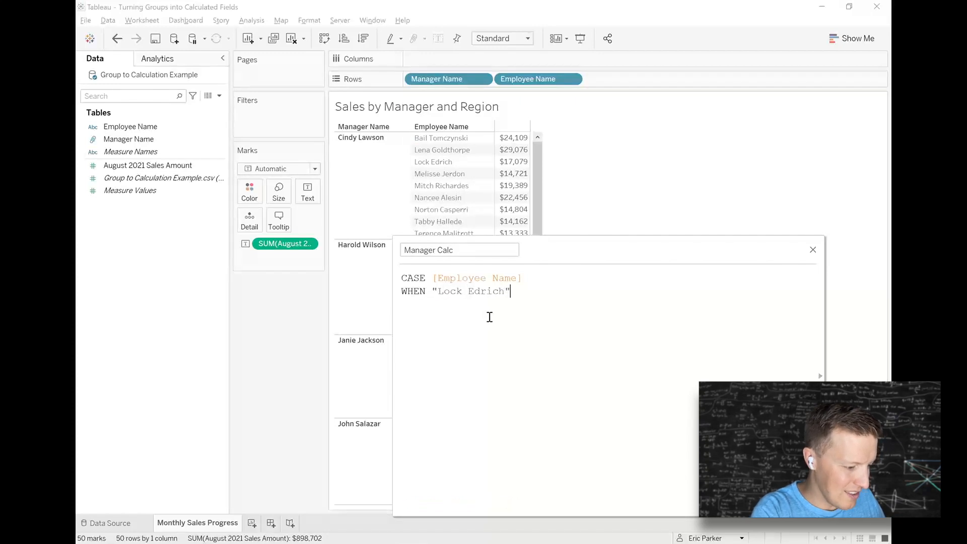
type("THEN \"Cindy")
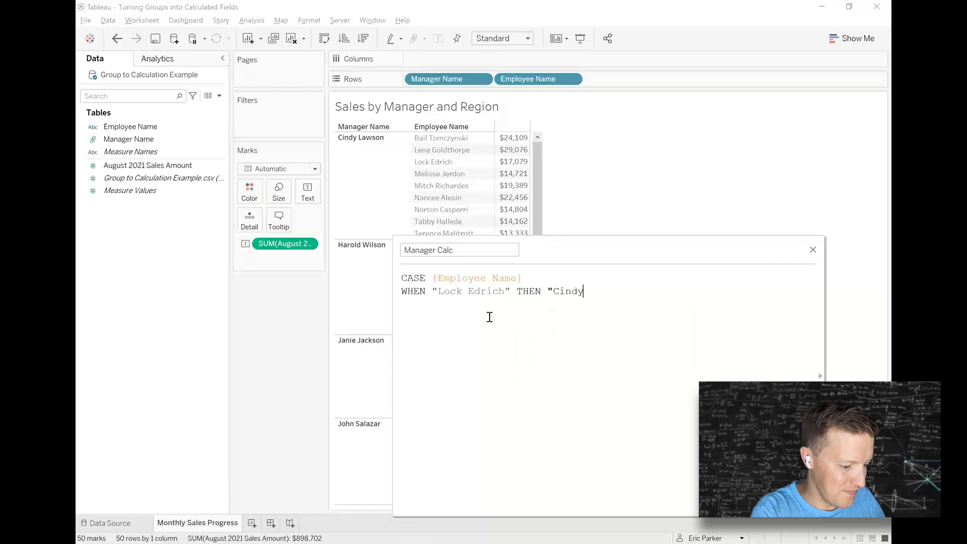
type("Lawson\"")
type("WHEN")
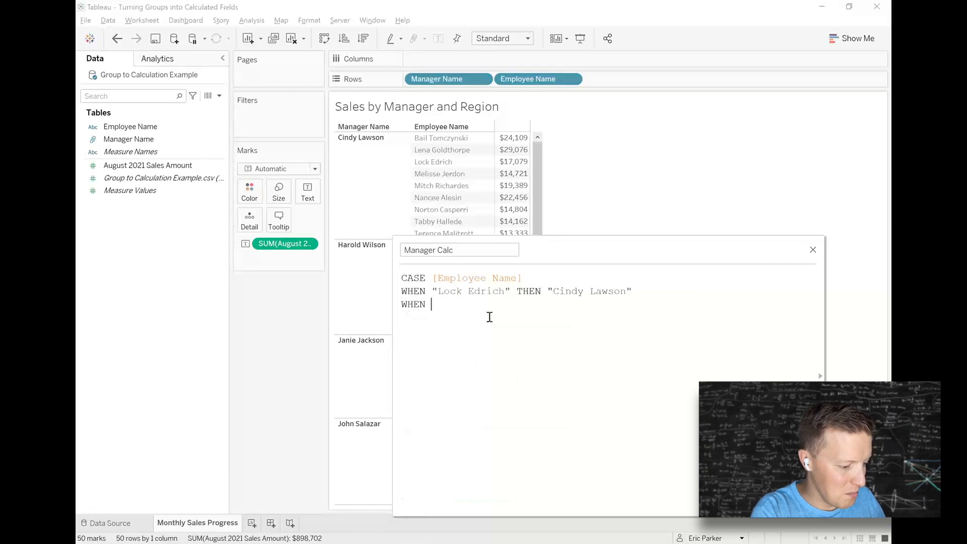
type("\"Meliss")
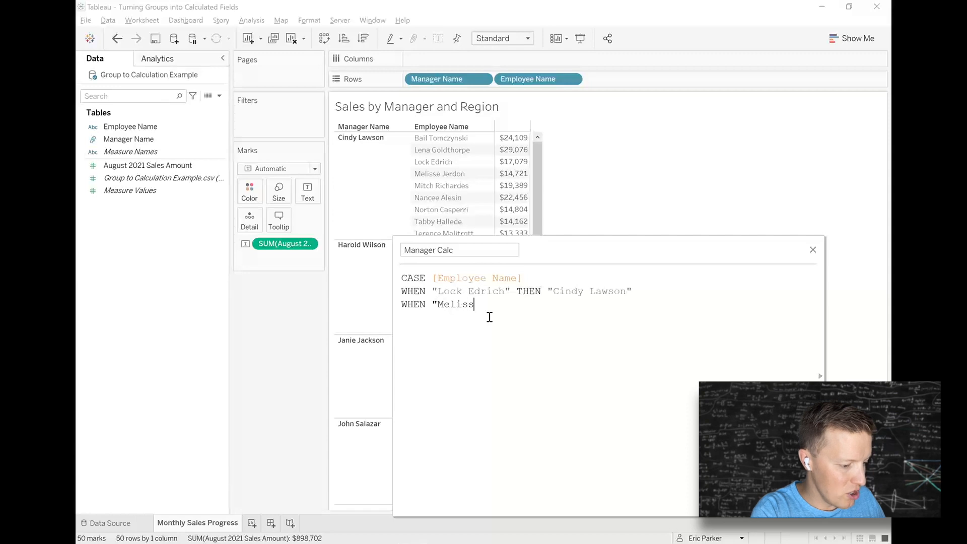
type("se Jerdon\"")
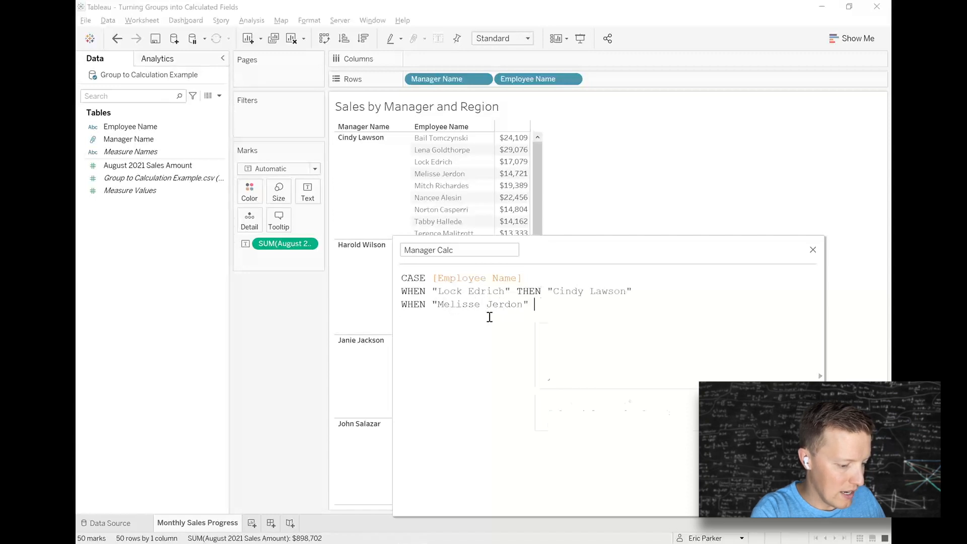
type("THEN \"Cindy")
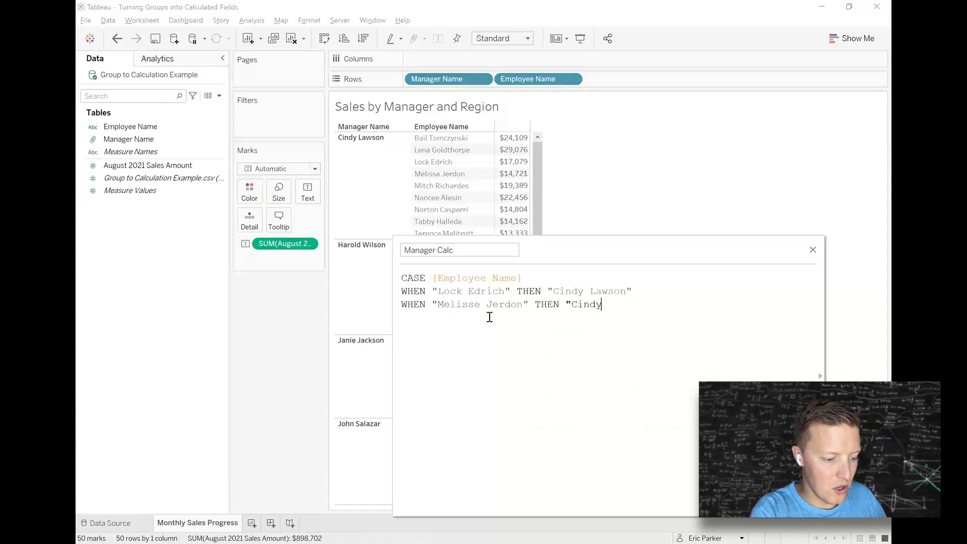
type("Lawson\"")
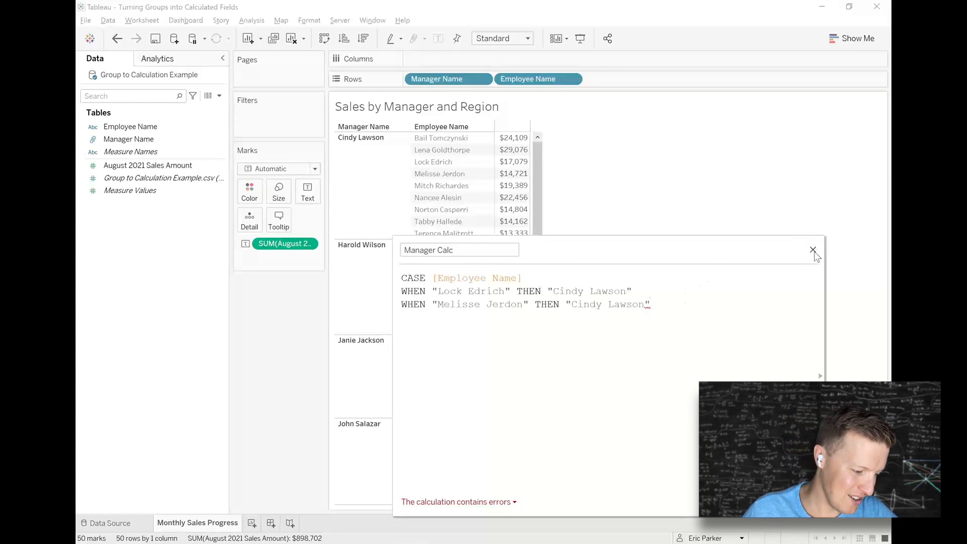
mouse_move(651, 304)
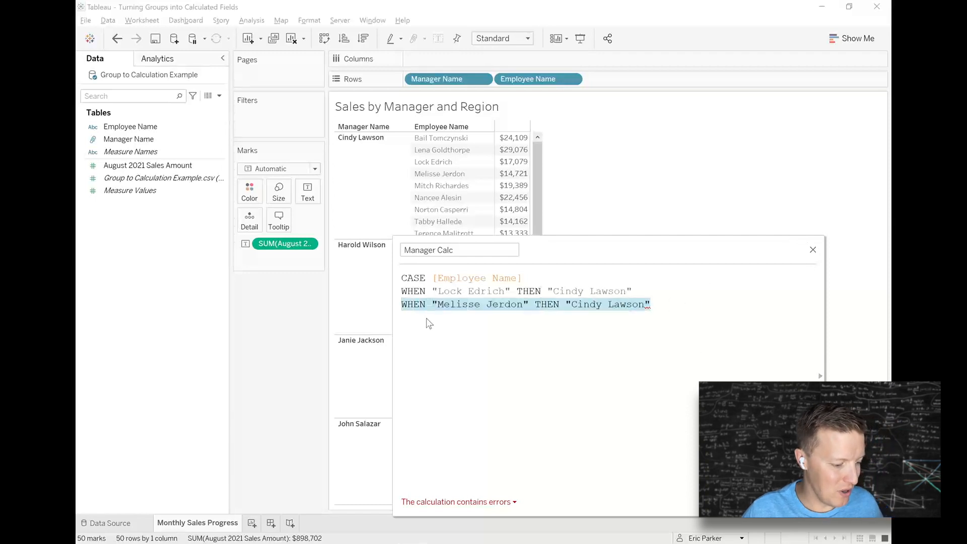
key("alt+tab")
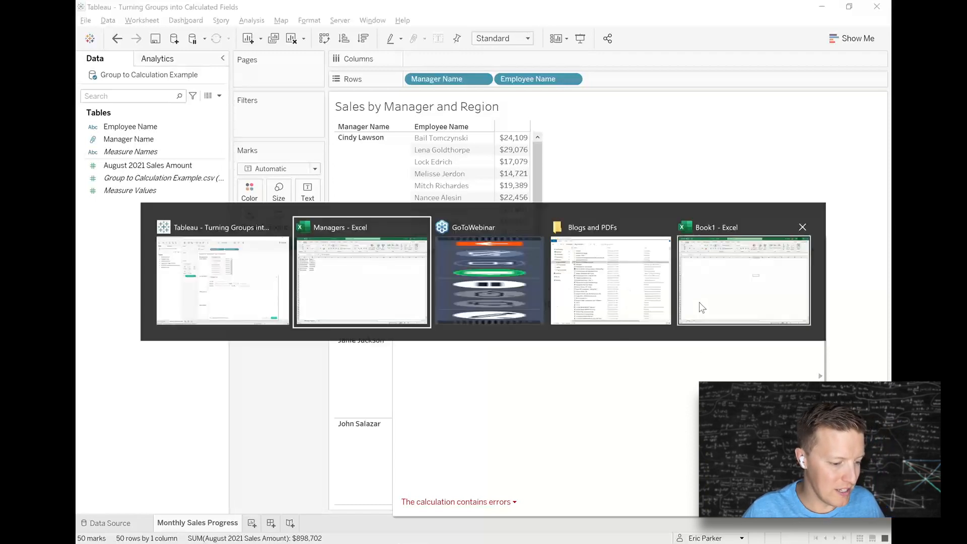
- Switch to the Excel workbook, then add a new blank worksheet in Tableau
left_click(742, 281)
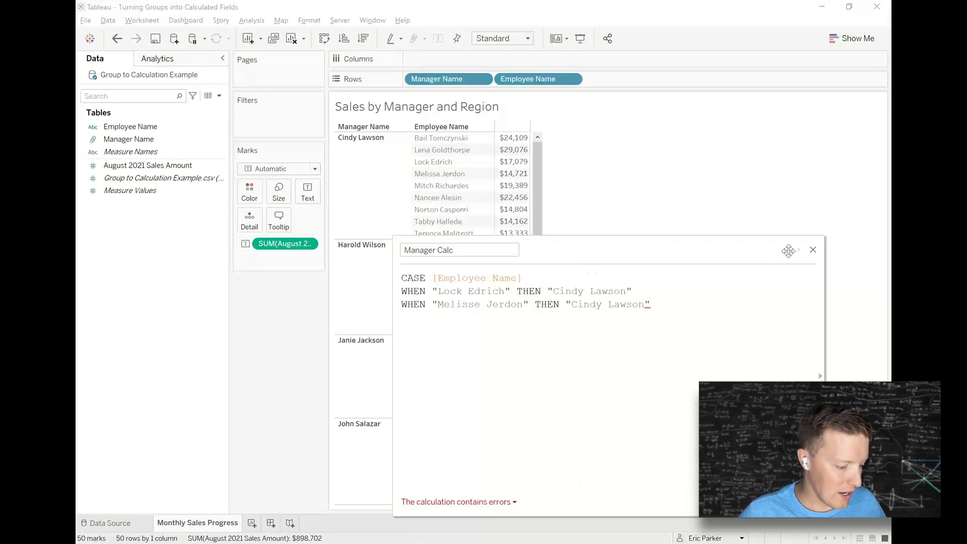
left_click(285, 523)
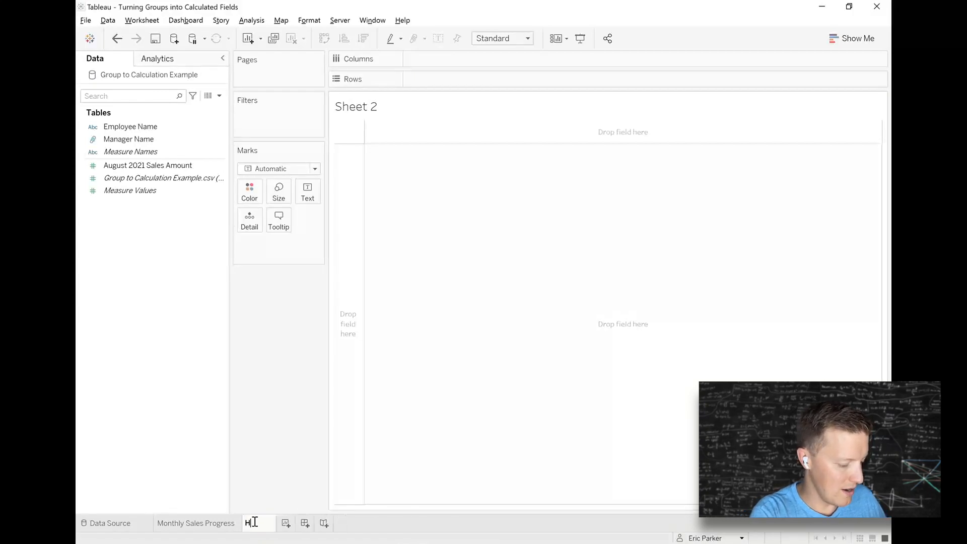
- Rename the new worksheet Helper Sheet and scroll through its employee–manager list
type("Helper Sheet")
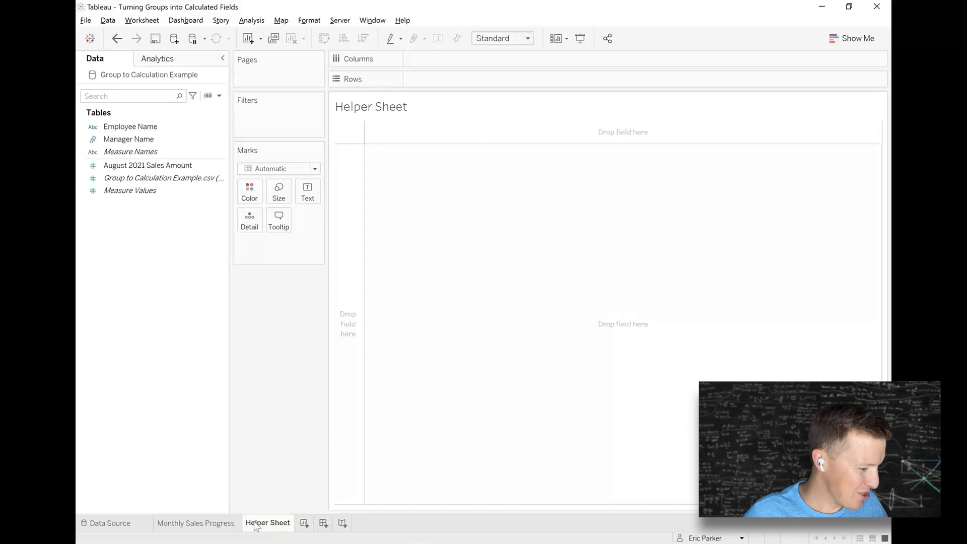
left_click(129, 127)
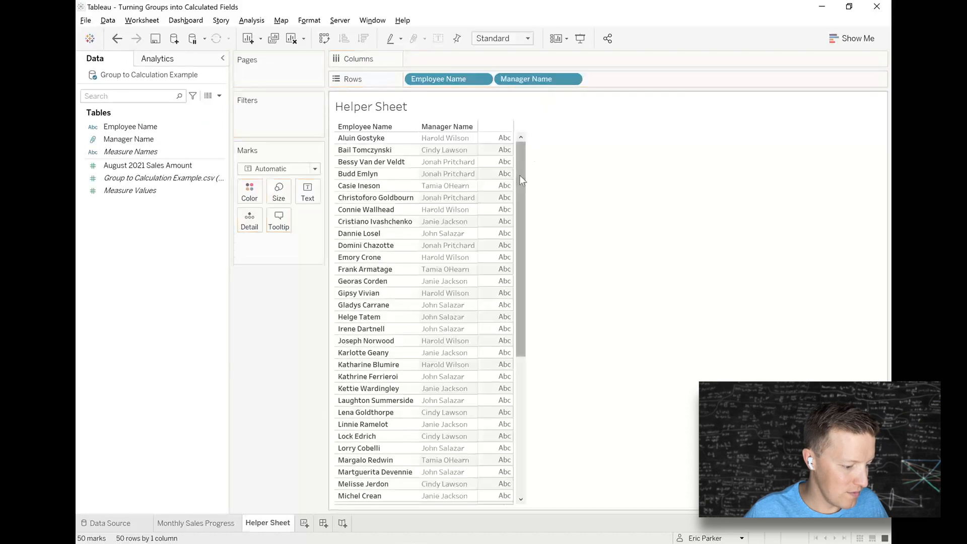
scroll("down", 3)
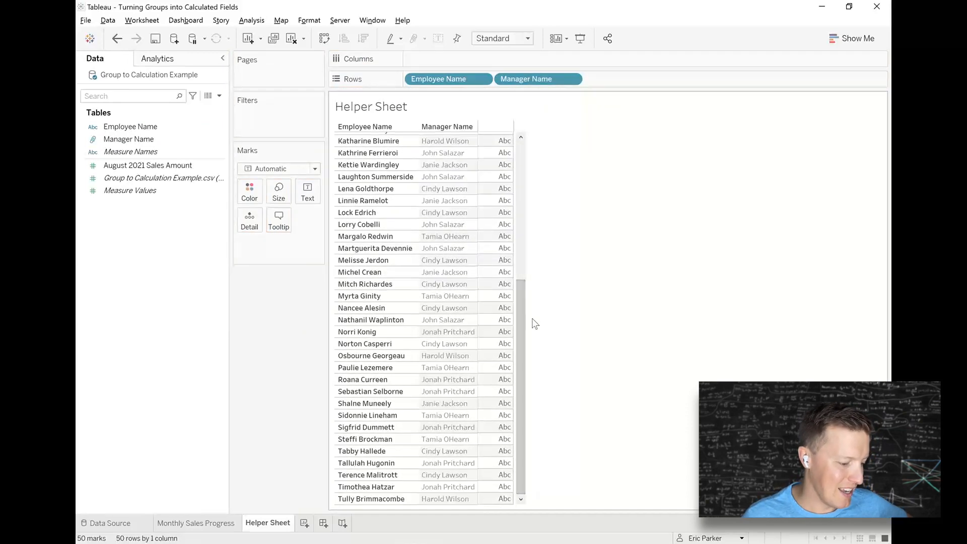
scroll("up", 3)
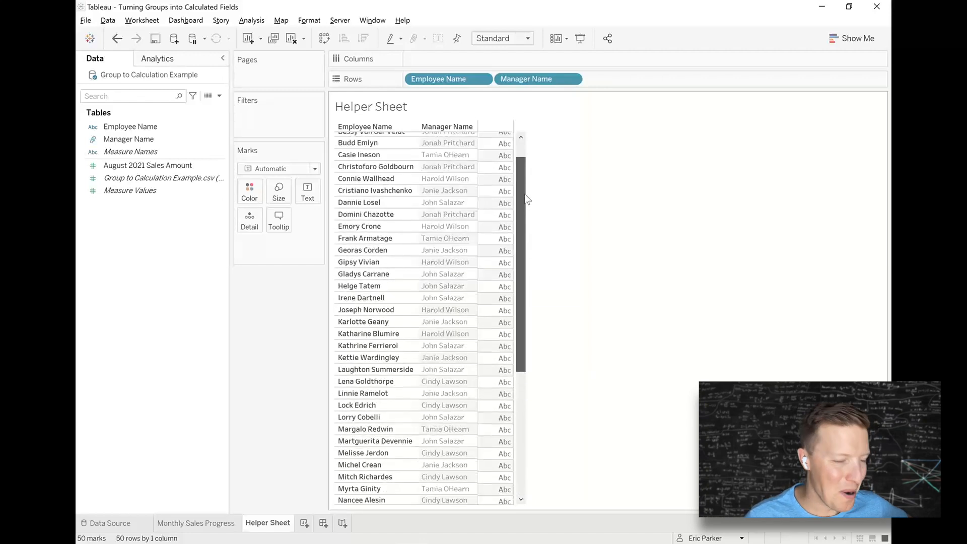
scroll("up", 3)
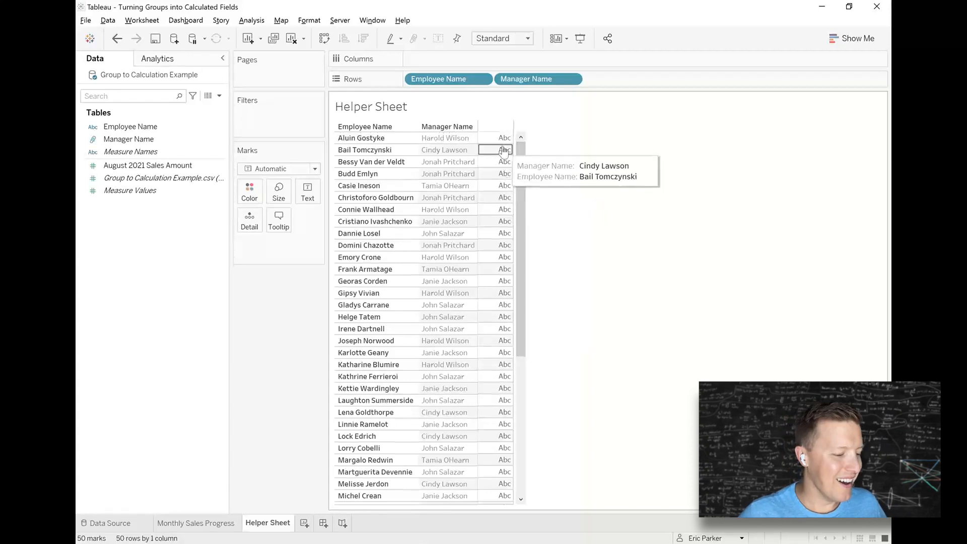
- Select all 50 employee–manager marks and copy their data from View Data
left_click(500, 138)
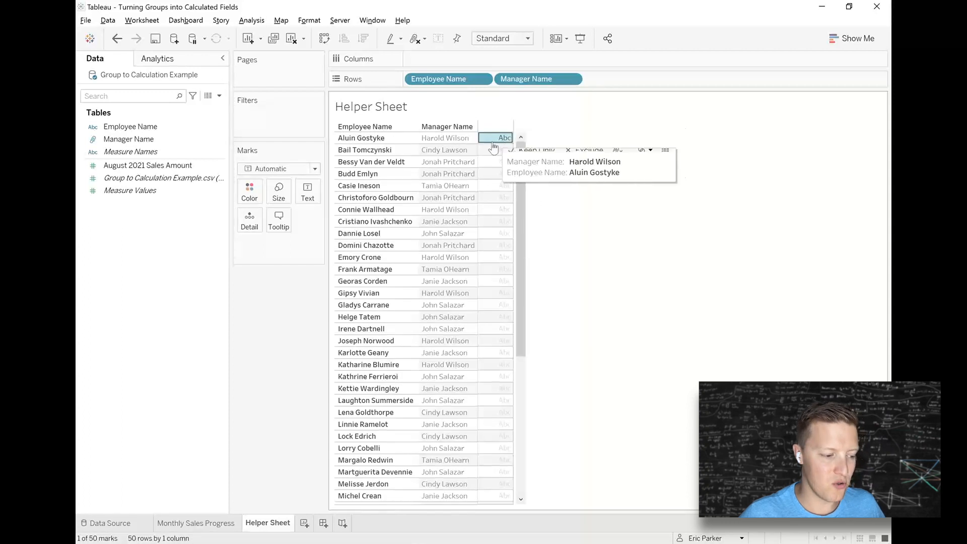
left_click(503, 138)
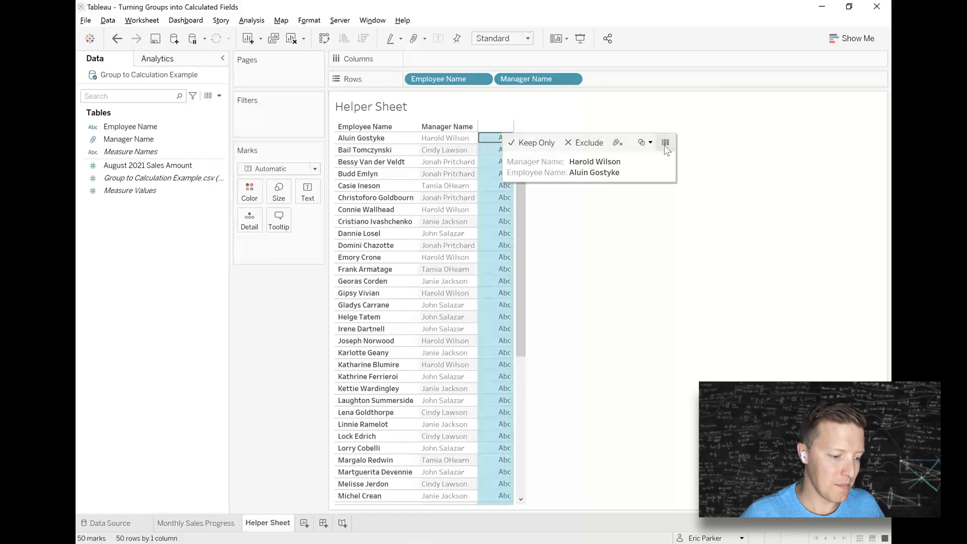
mouse_move(666, 142)
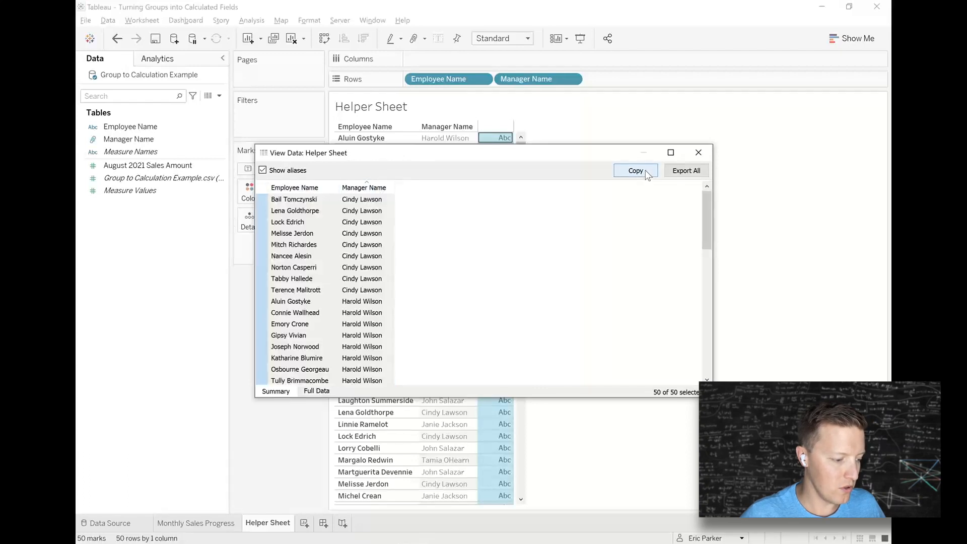
left_click(636, 170)
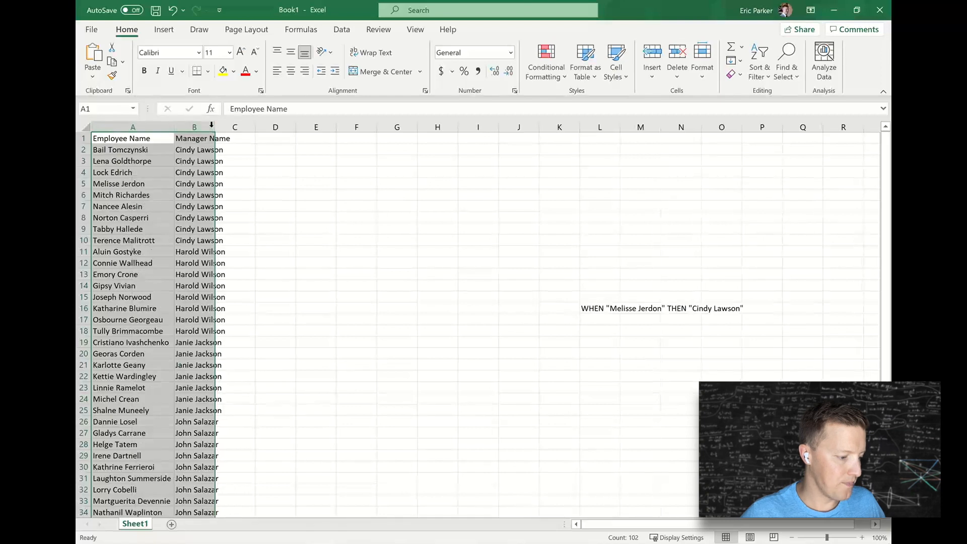
- Start a Condition Calc heading in C1 and move the sample WHEN line nearer the table
left_click(252, 138)
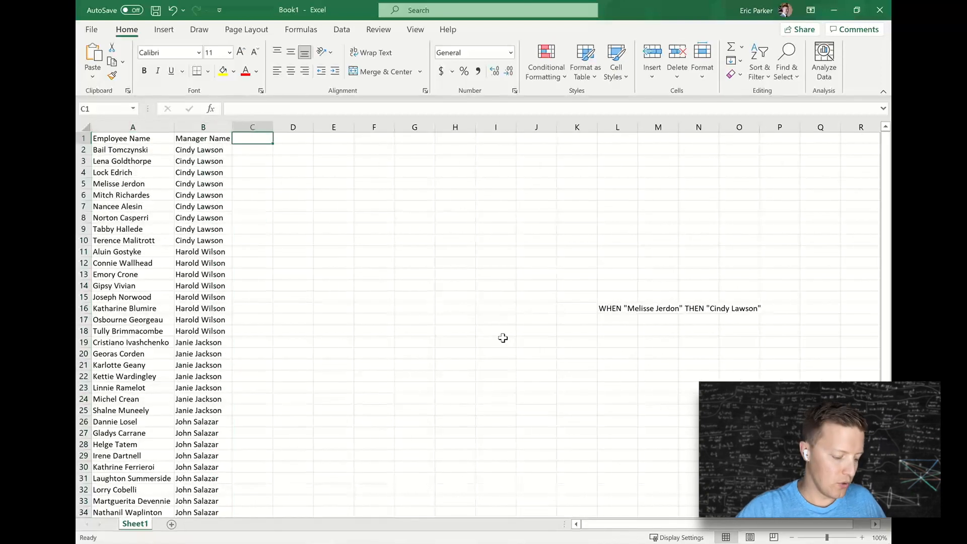
type("Condn")
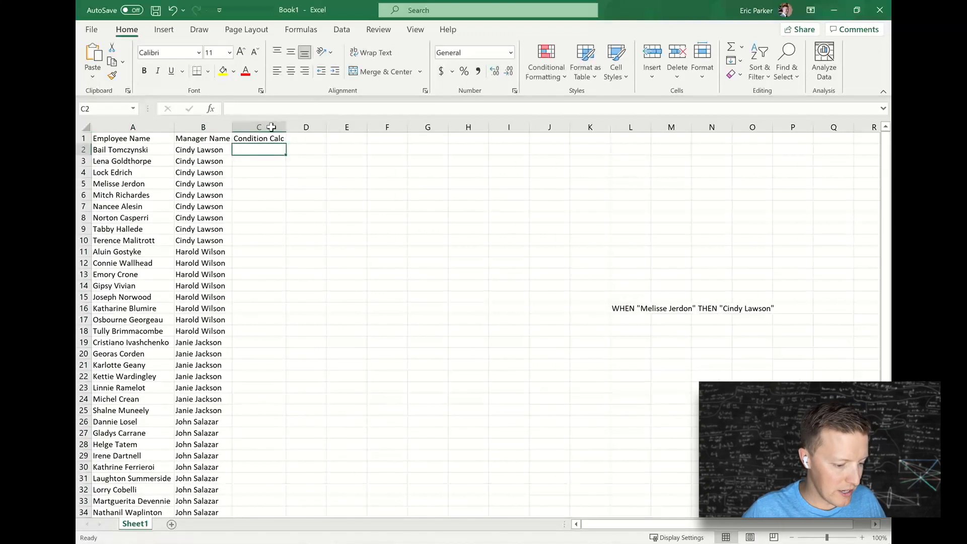
left_click(628, 308)
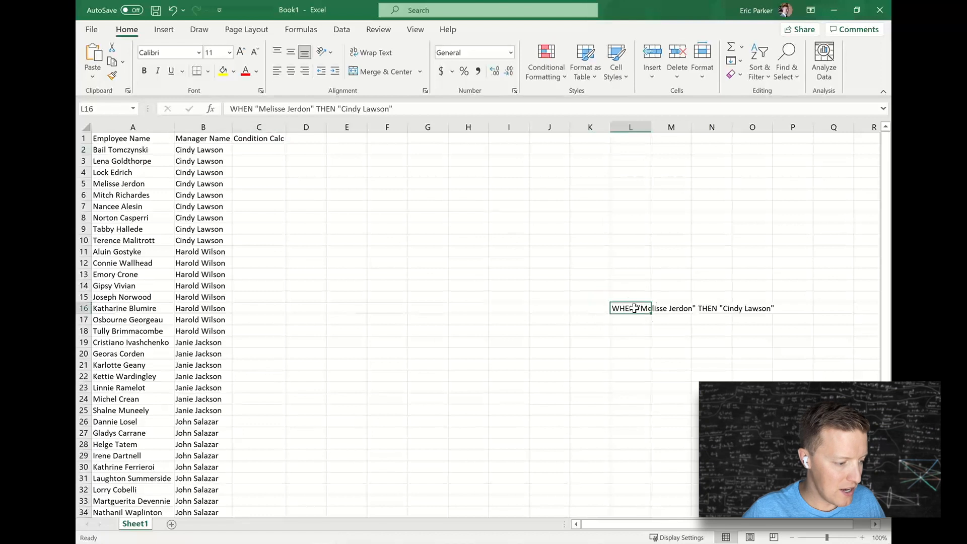
left_click(259, 149)
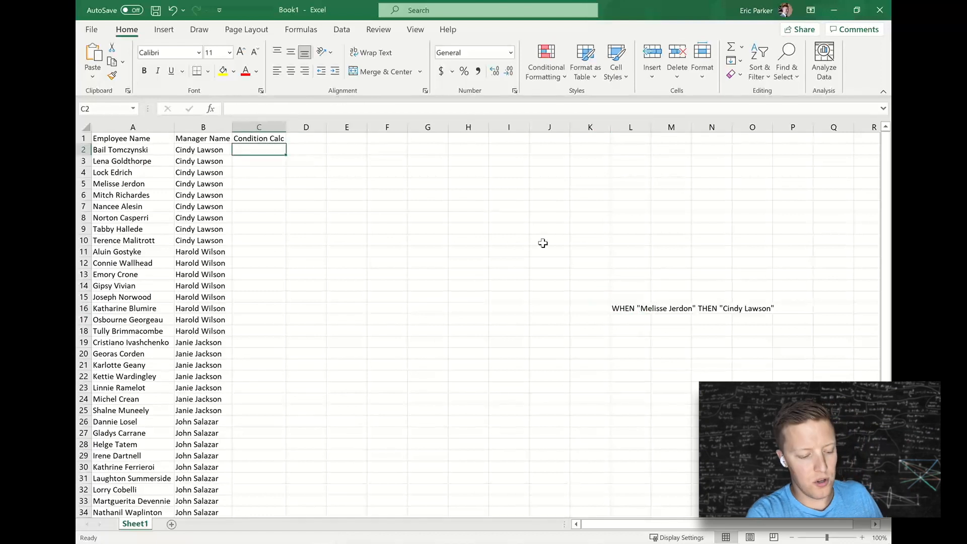
mouse_move(504, 235)
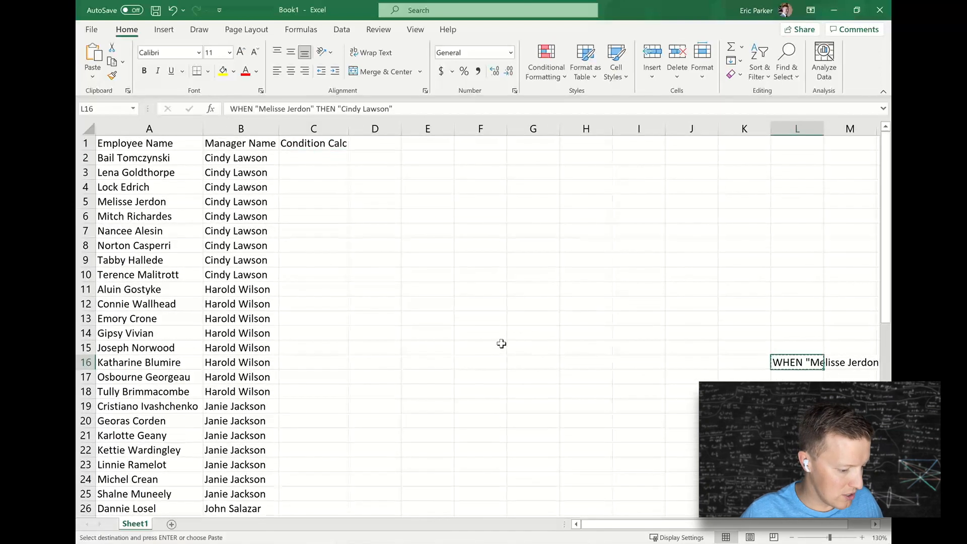
left_click(532, 347)
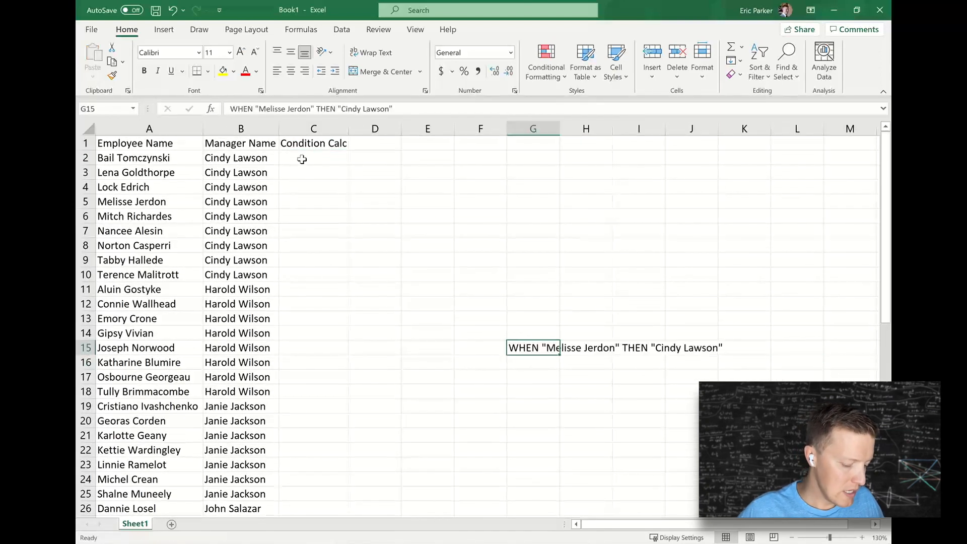
- Enter =CONCATENATE("WHEN '",A2,"' THEN '",B2,"'") in C2 to build the first WHEN line
type("=CONCATENATE(")
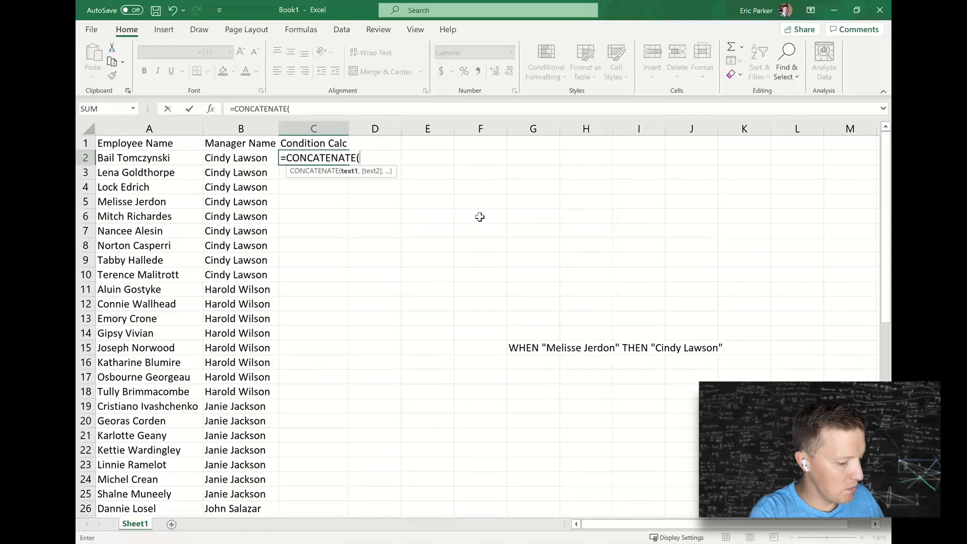
mouse_move(507, 330)
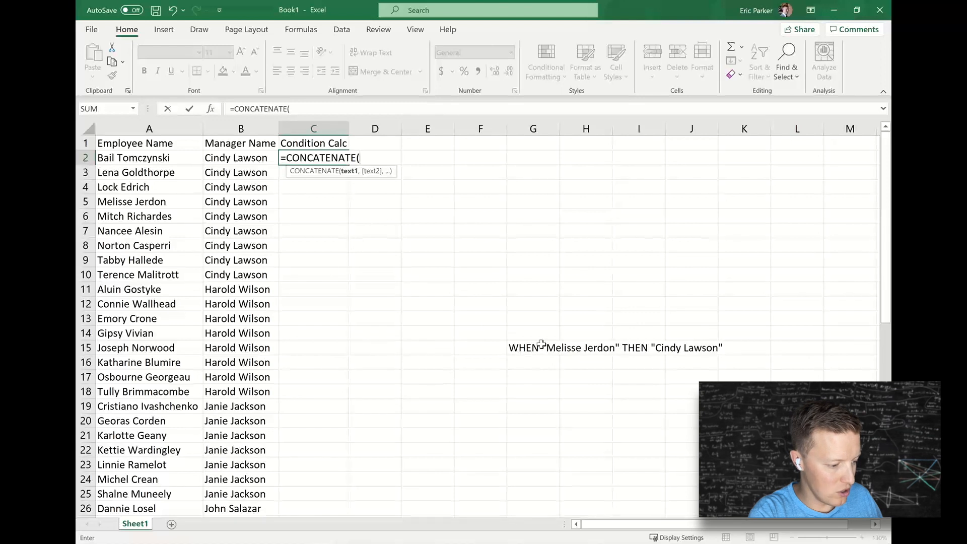
type("\"")
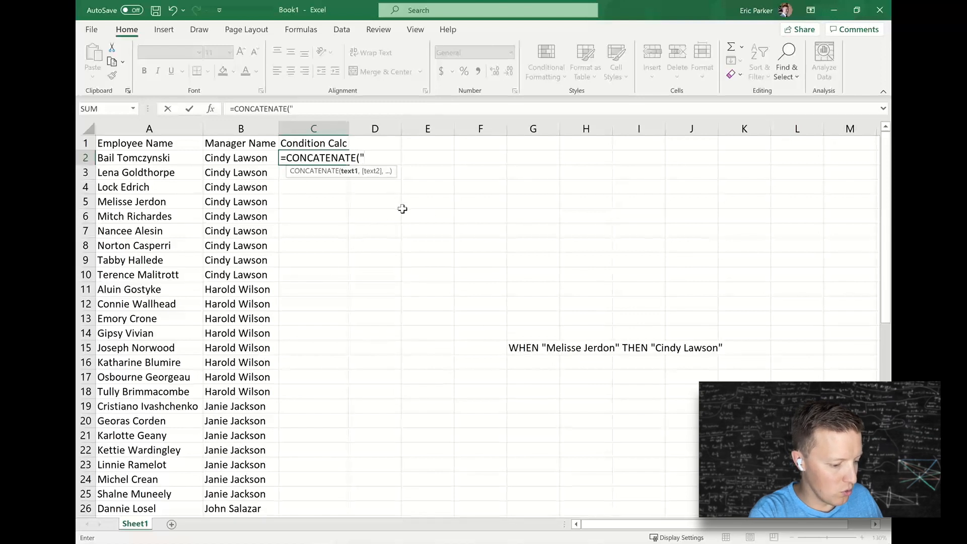
type("WHEN '")
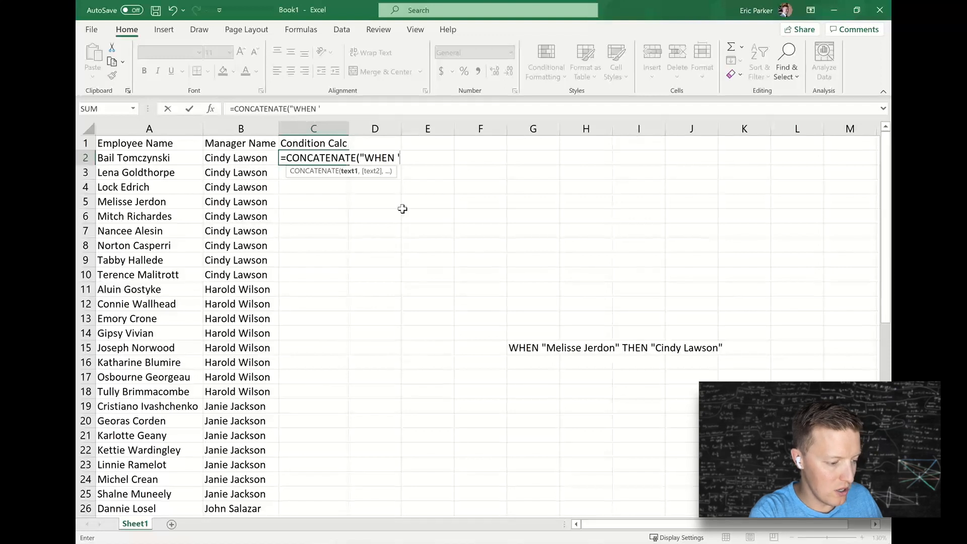
type("\"")
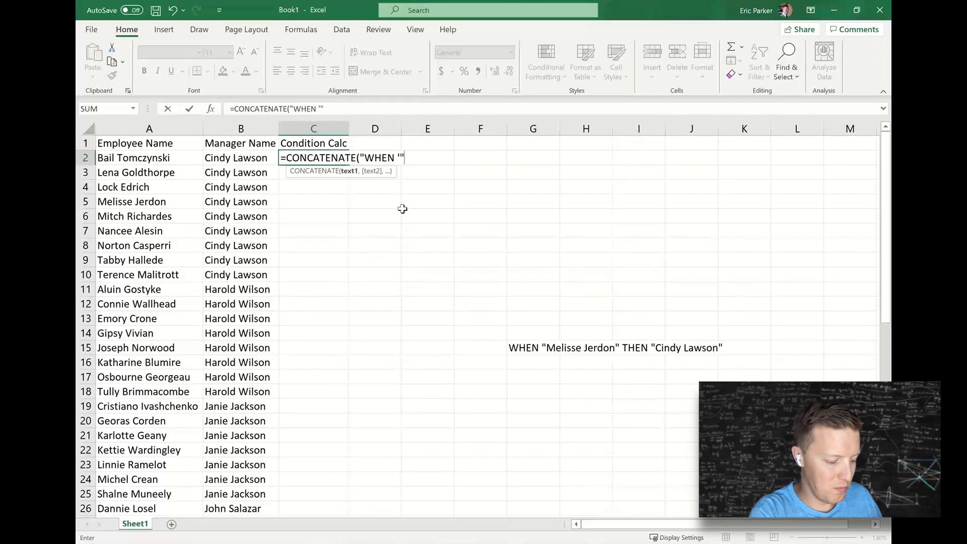
type(",")
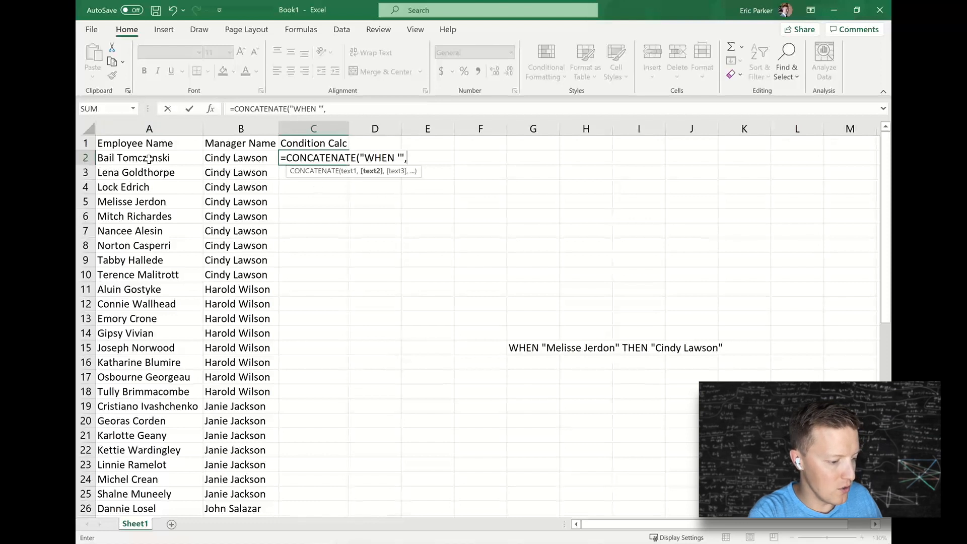
left_click(149, 158)
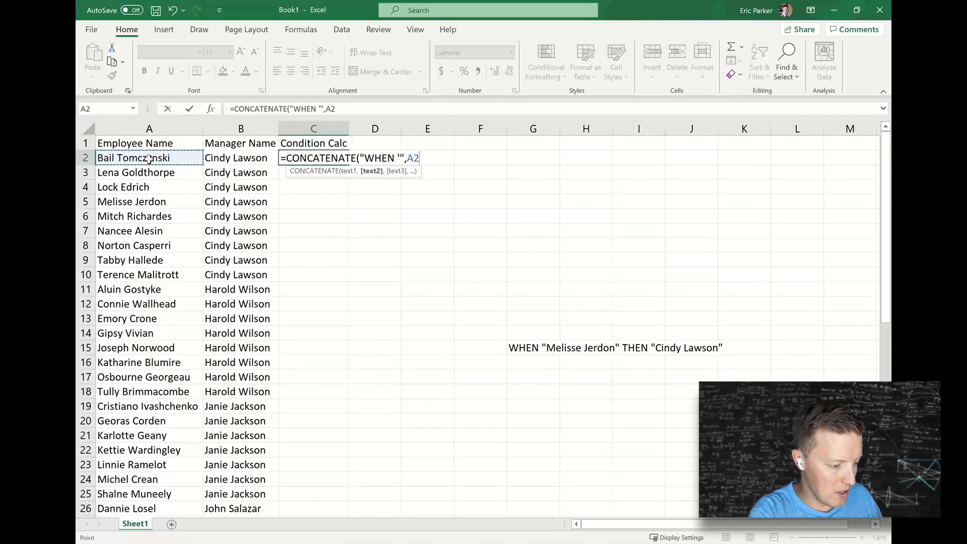
type(",")
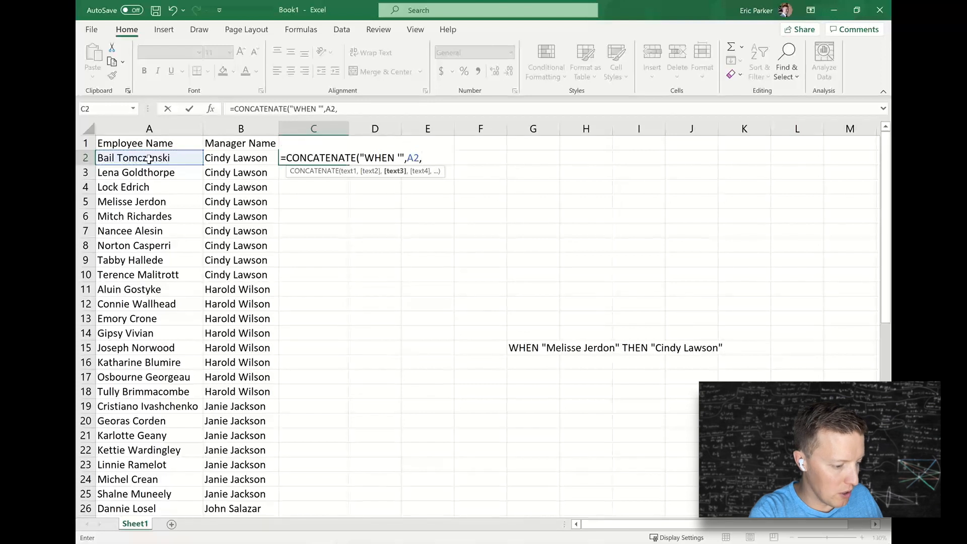
type("\"\"\" THEN")
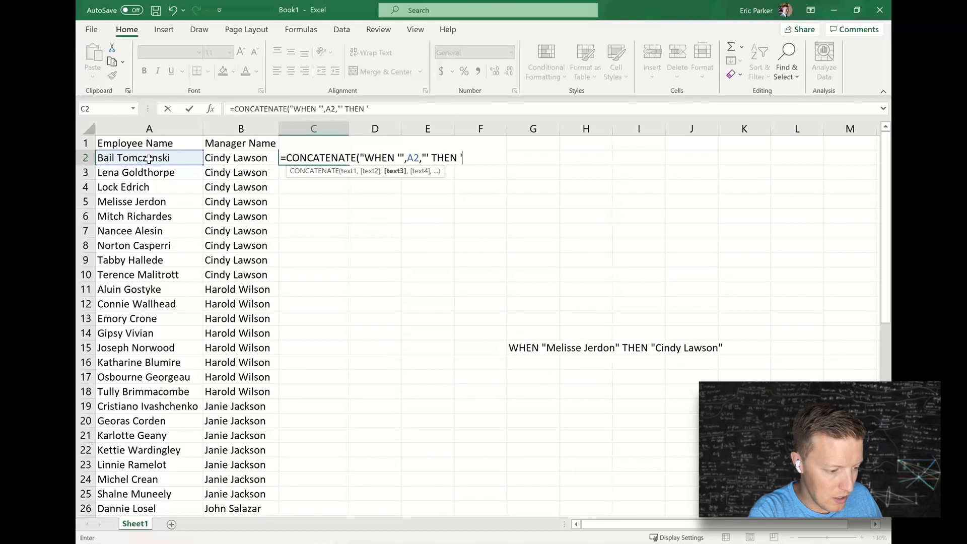
type("\"")
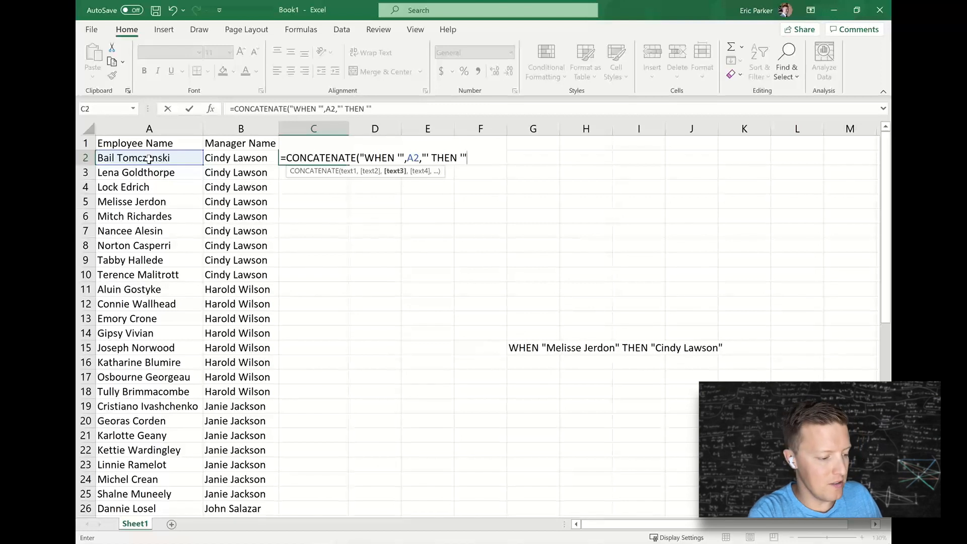
type(",")
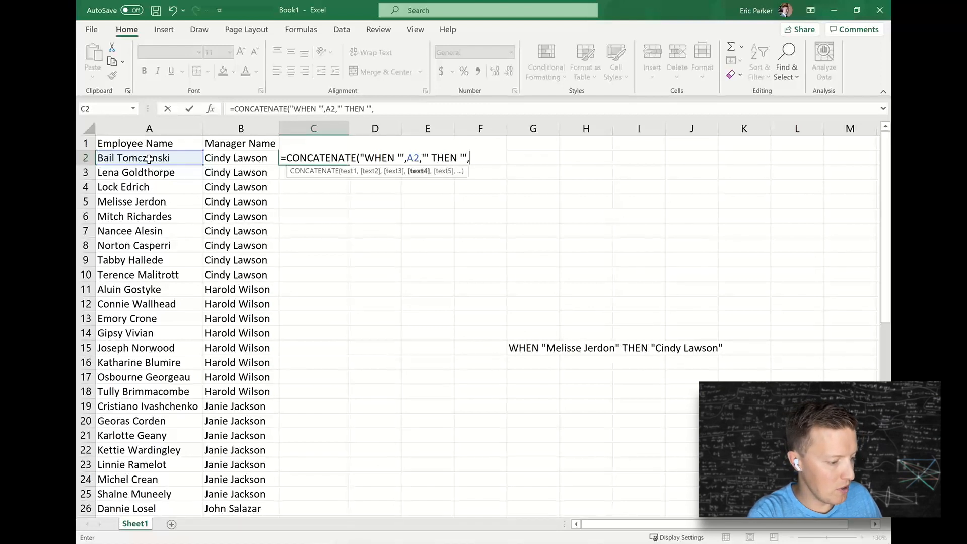
left_click(240, 157)
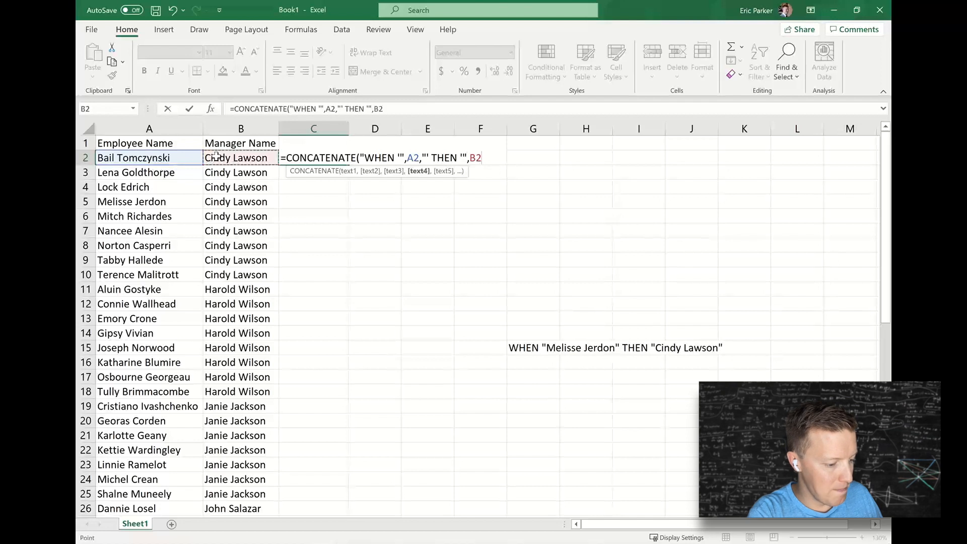
type(",")
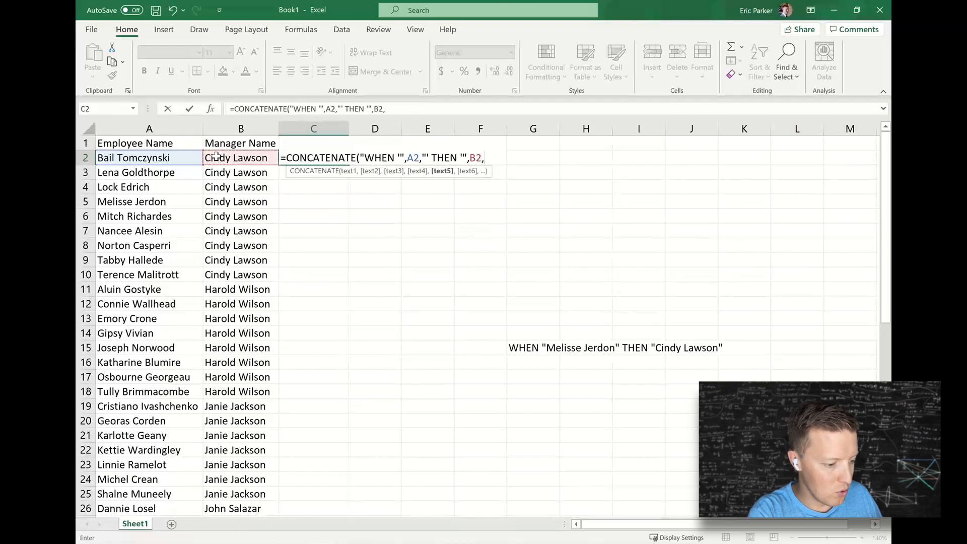
type("\"\"\"\")")
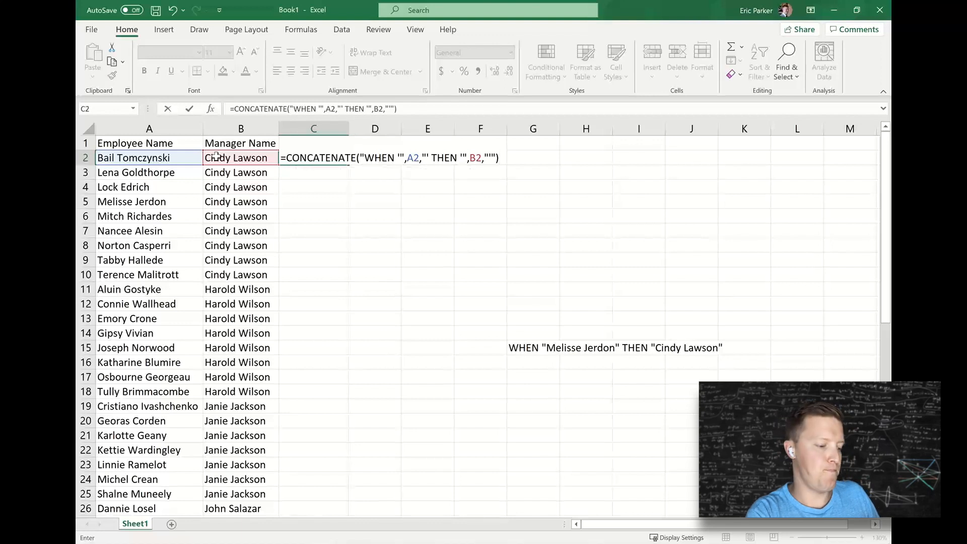
key("Return")
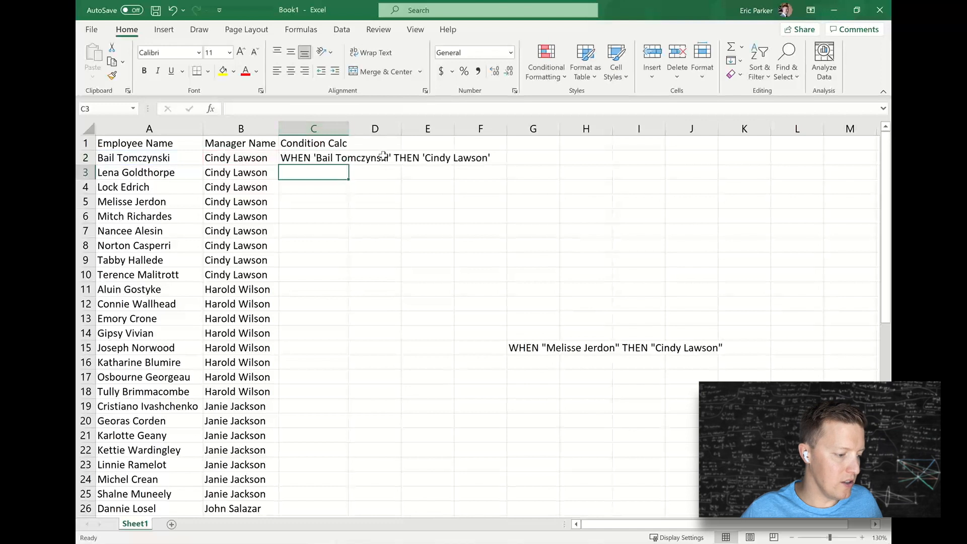
- Fill the C2 formula down for all employees and select the Condition Calc column
left_click(313, 157)
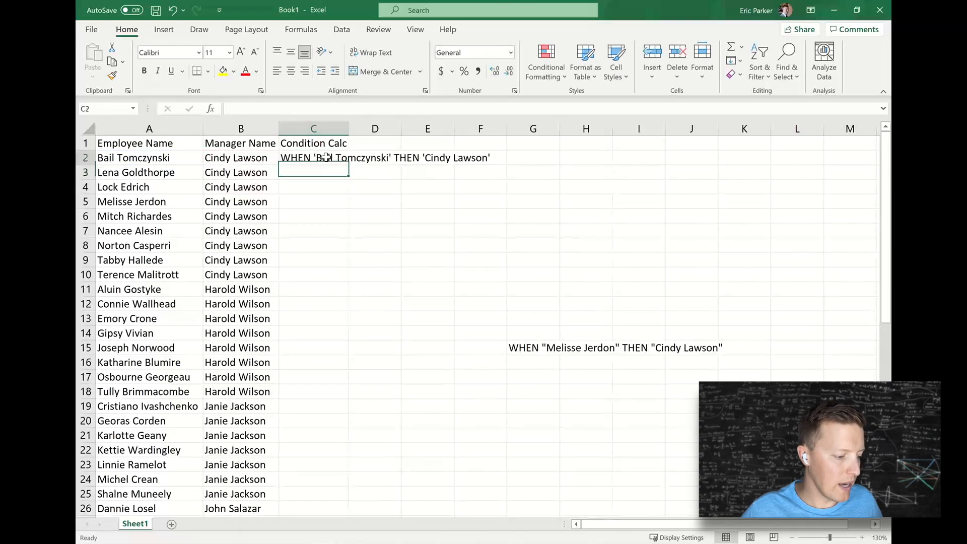
left_click(313, 157)
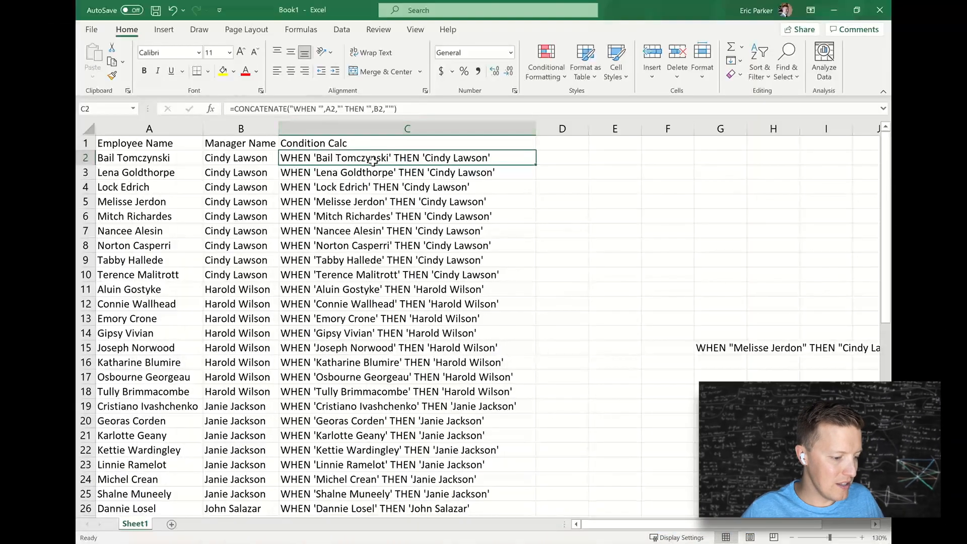
left_click(406, 128)
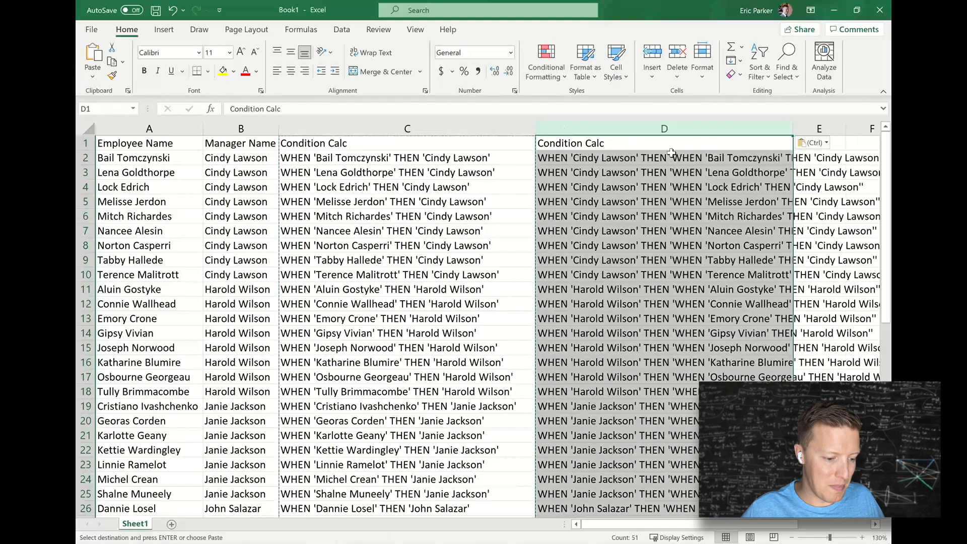
- Paste column D as values only and verify D2 holds plain text versus C2's formula
left_click(826, 142)
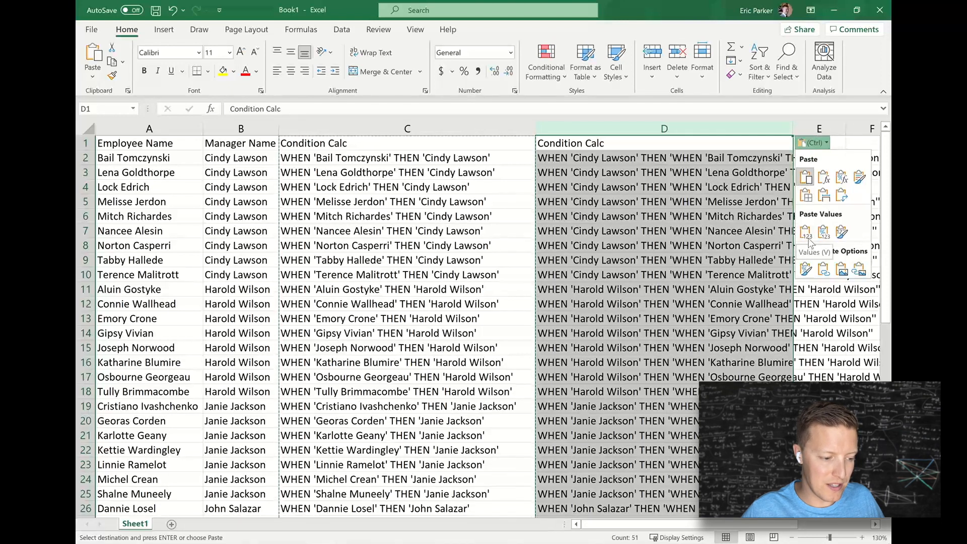
mouse_move(807, 233)
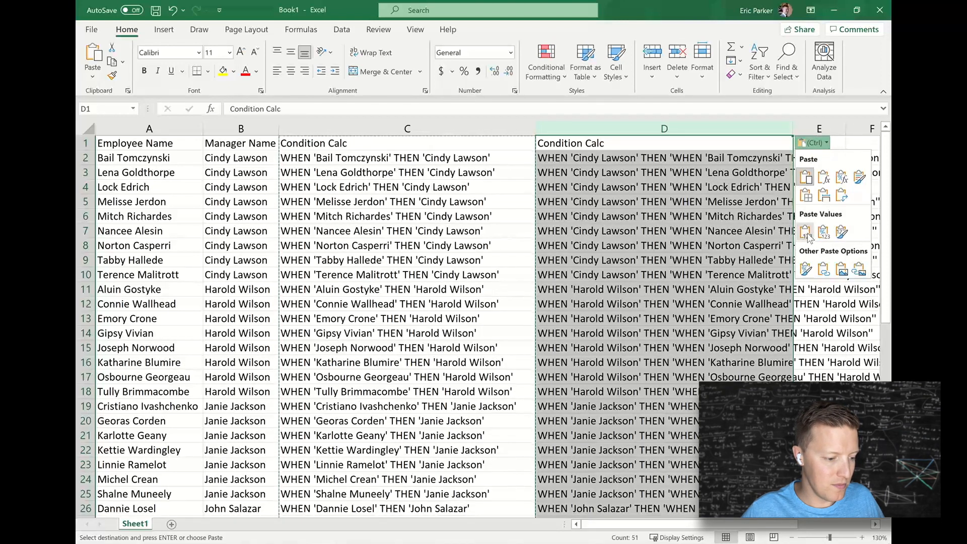
left_click(805, 231)
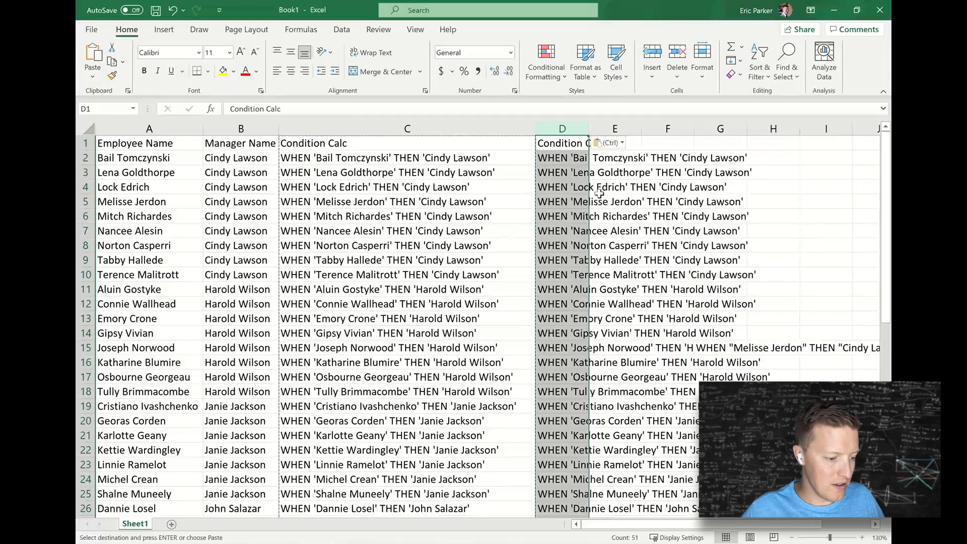
left_click(562, 158)
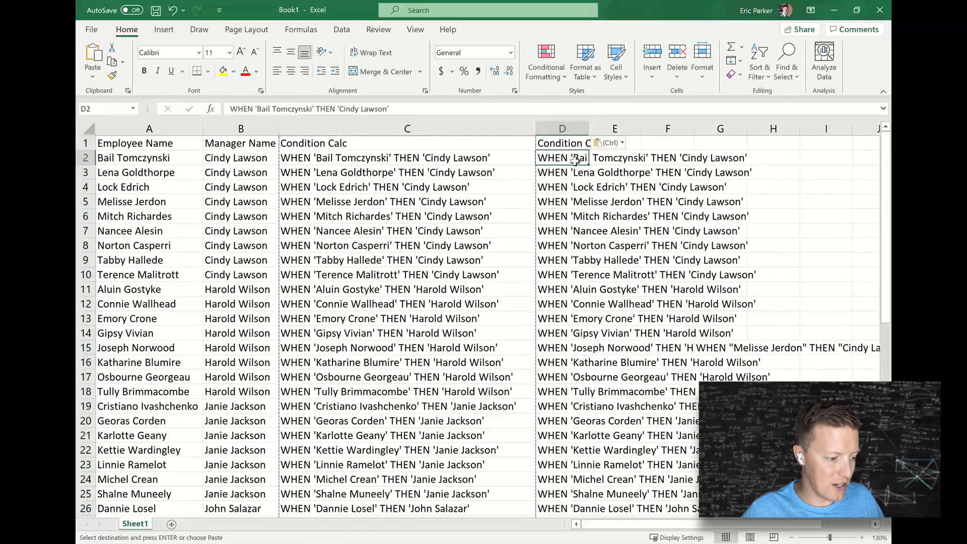
left_click(406, 157)
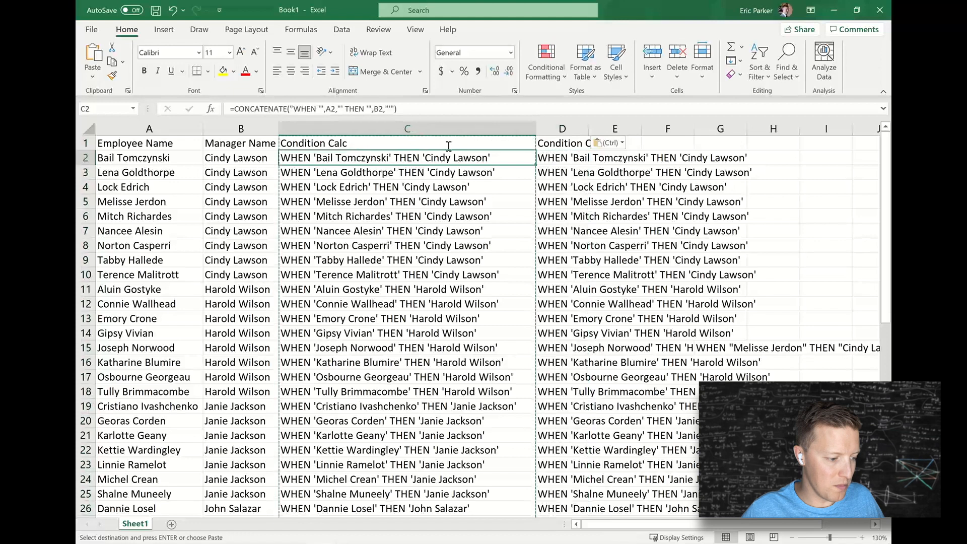
left_click(562, 157)
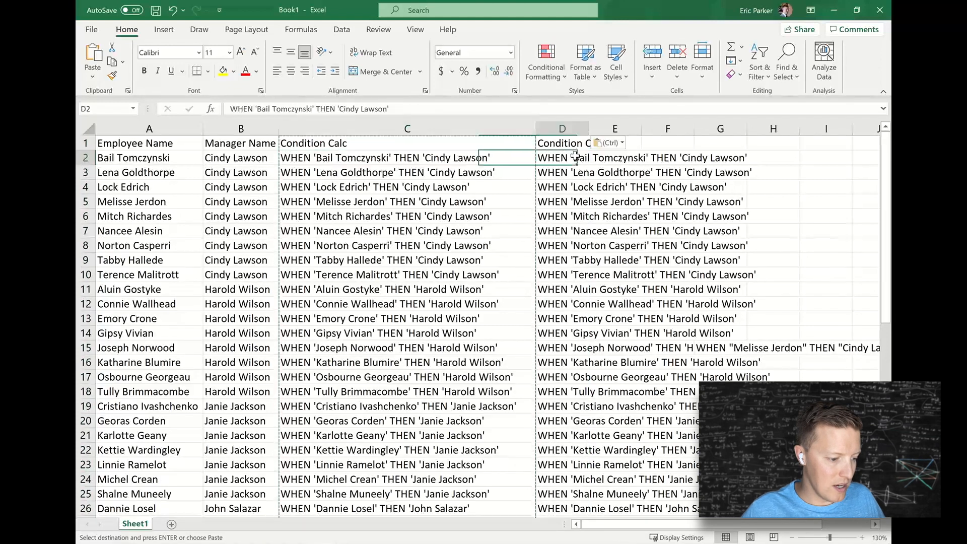
left_click(610, 142)
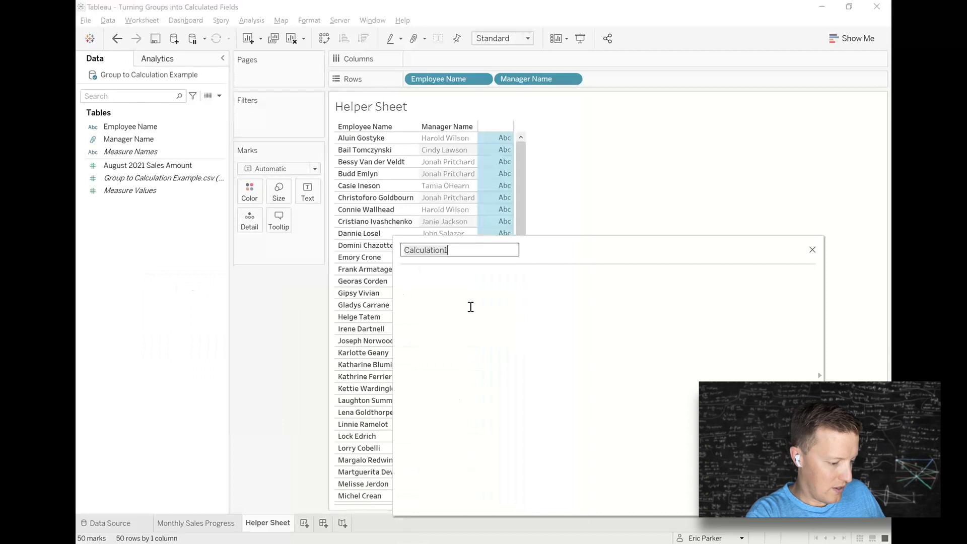
- Name the field Manager Name (Calc) and wrap the pasted WHEN lines in CASE … END
type("M")
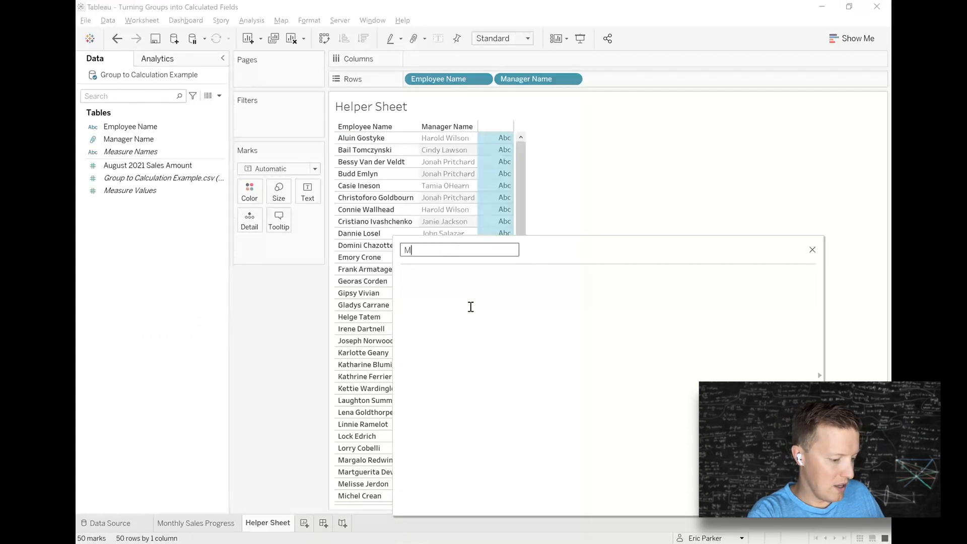
type("Manager Name (C")
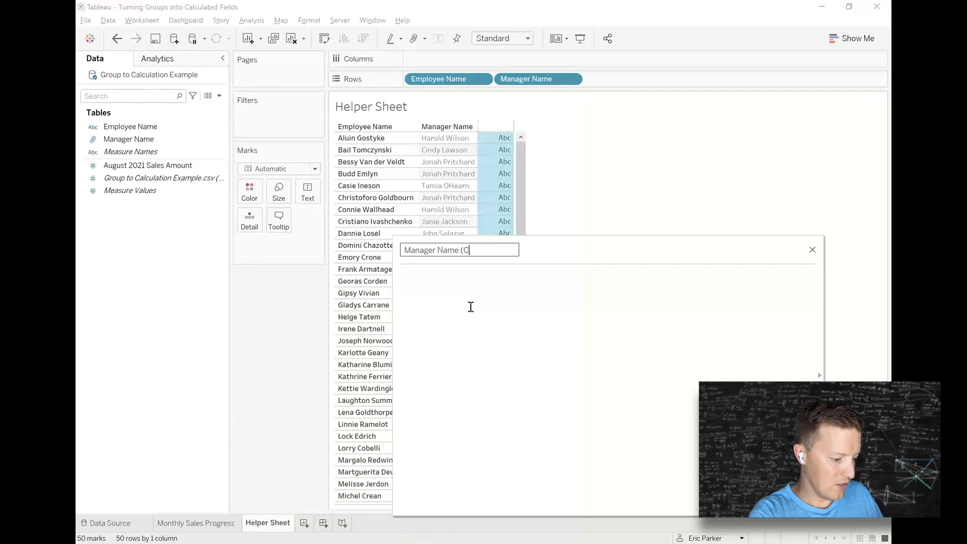
type("alc)")
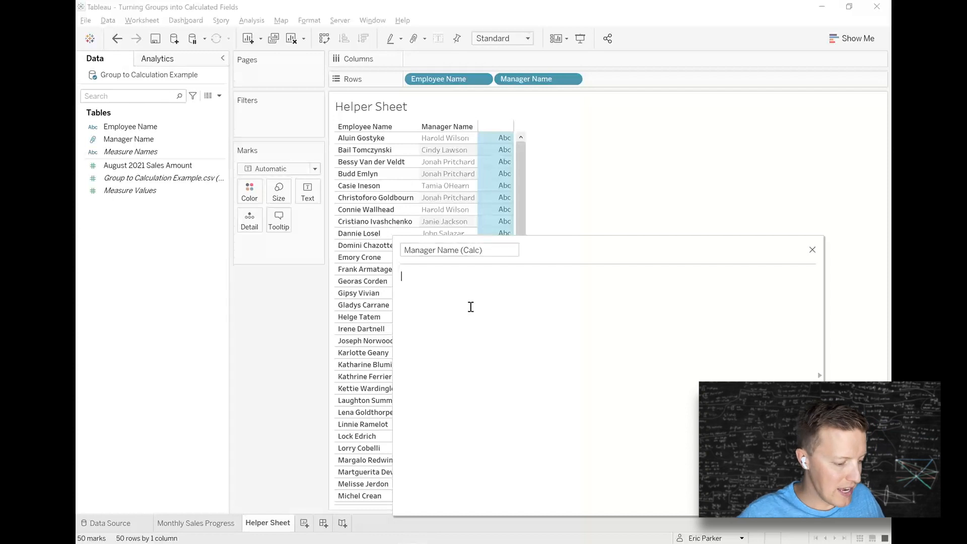
type("WHEN")
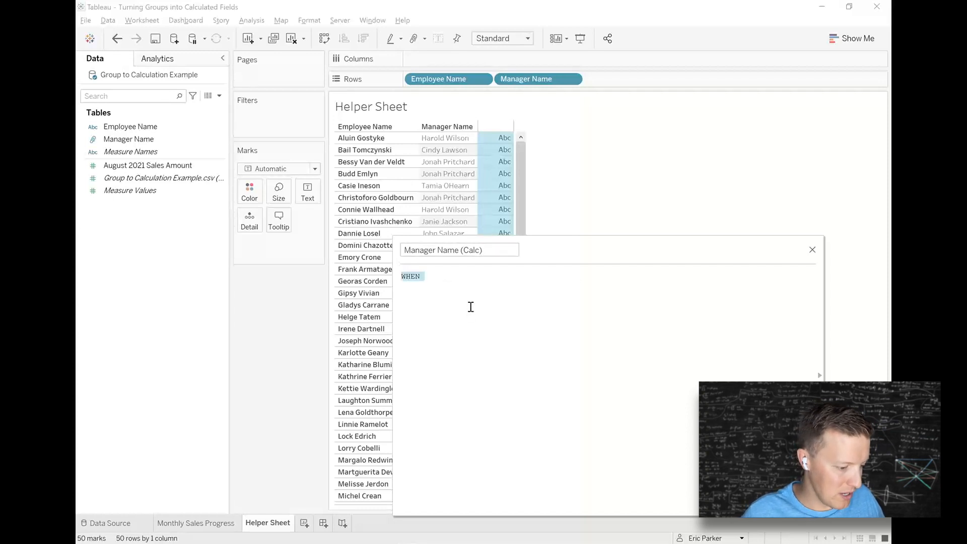
type("CASE")
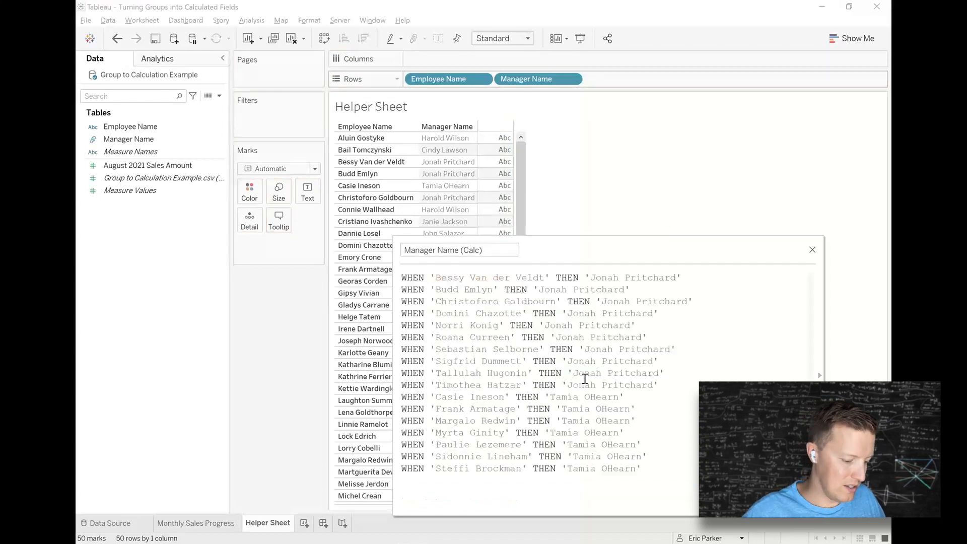
type("END")
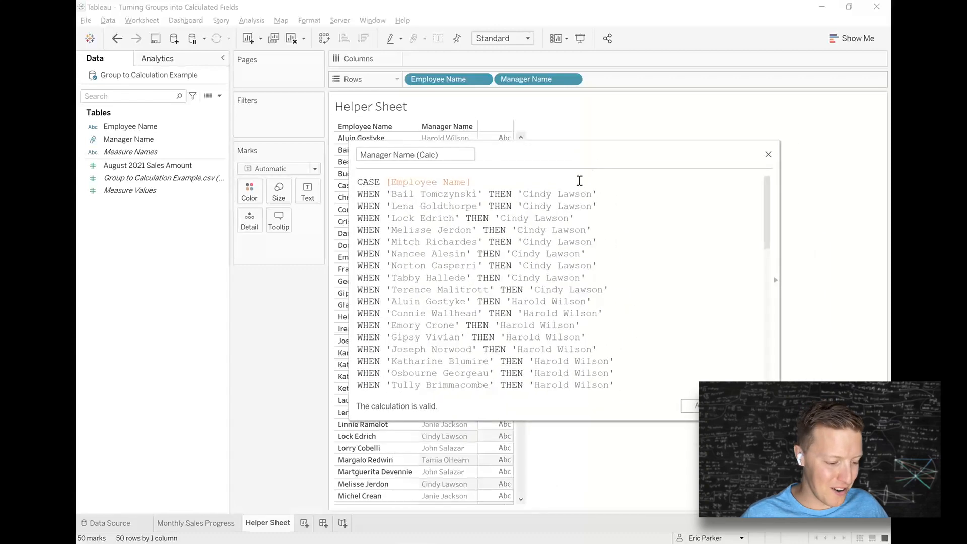
mouse_move(549, 229)
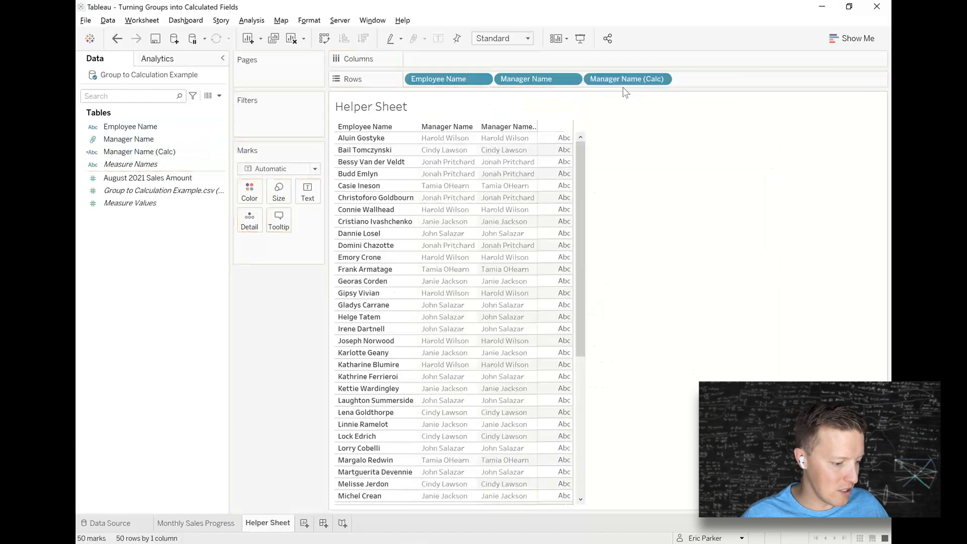
mouse_move(555, 173)
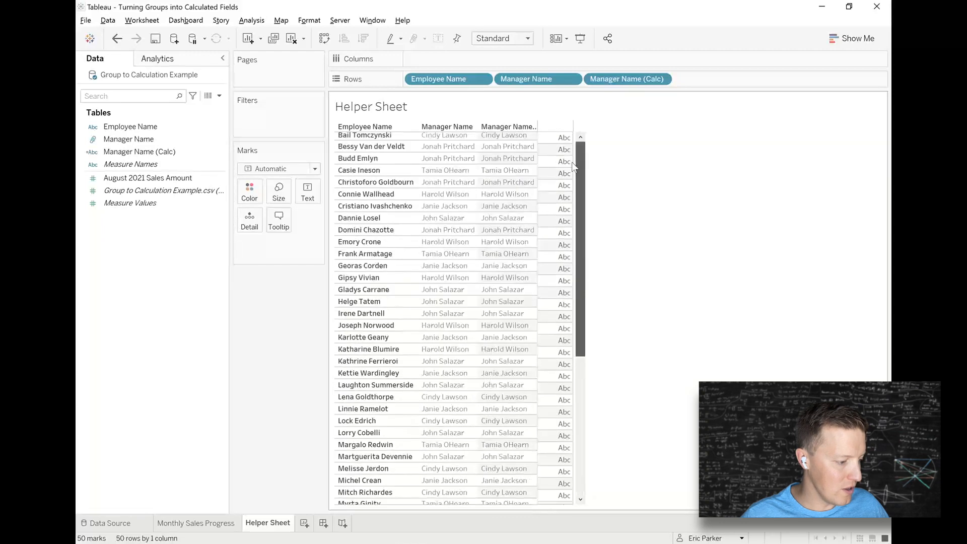
- Copy the whole Manager Name (Calc) CASE formula from its editor and return to the data source page
right_click(140, 152)
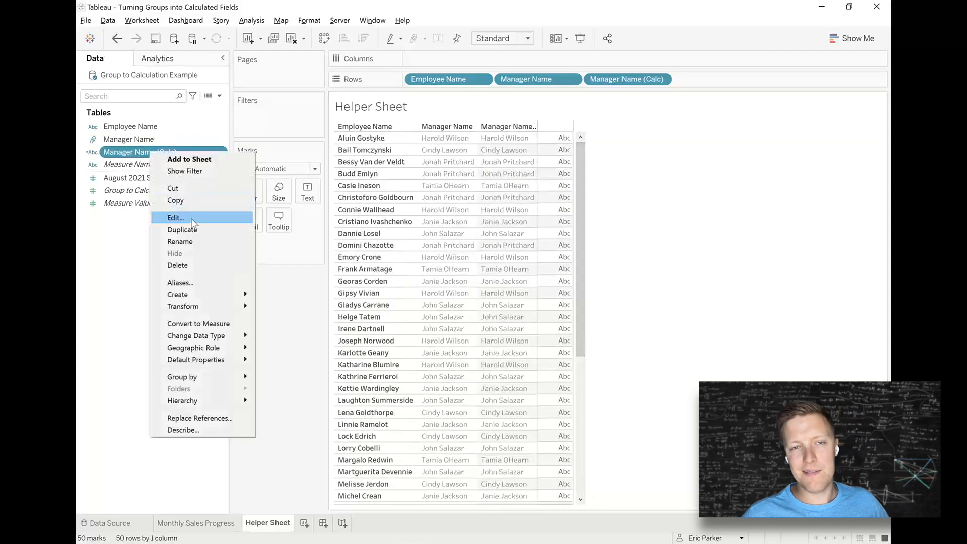
left_click(175, 217)
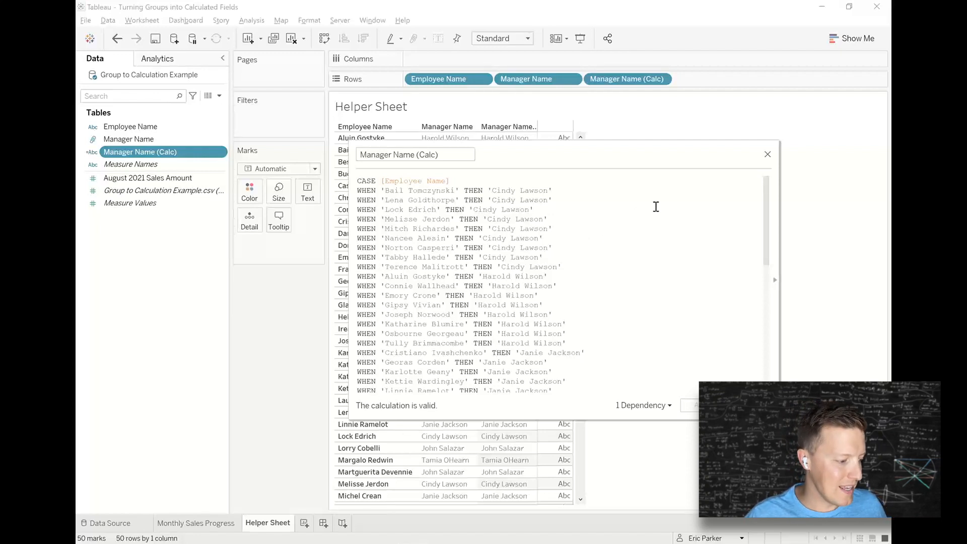
left_click(768, 154)
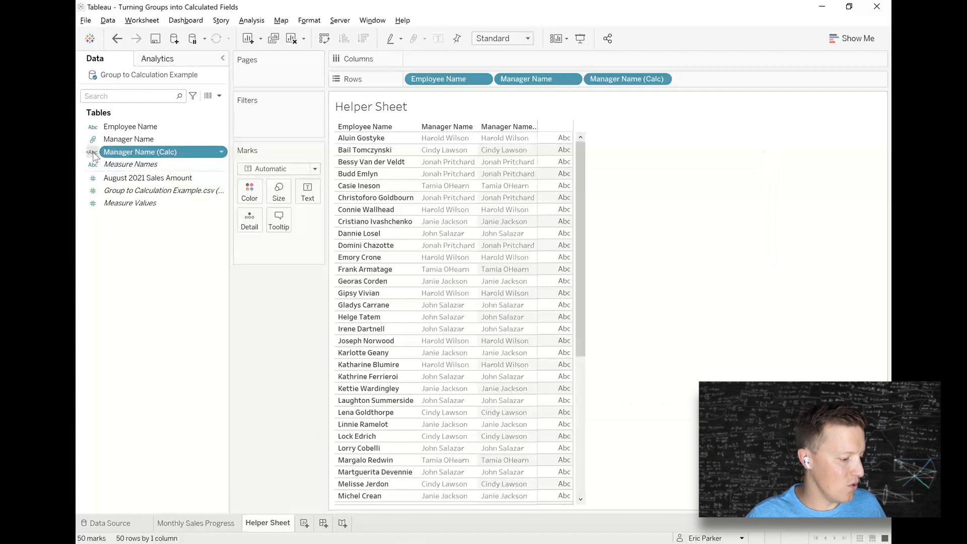
right_click(140, 152)
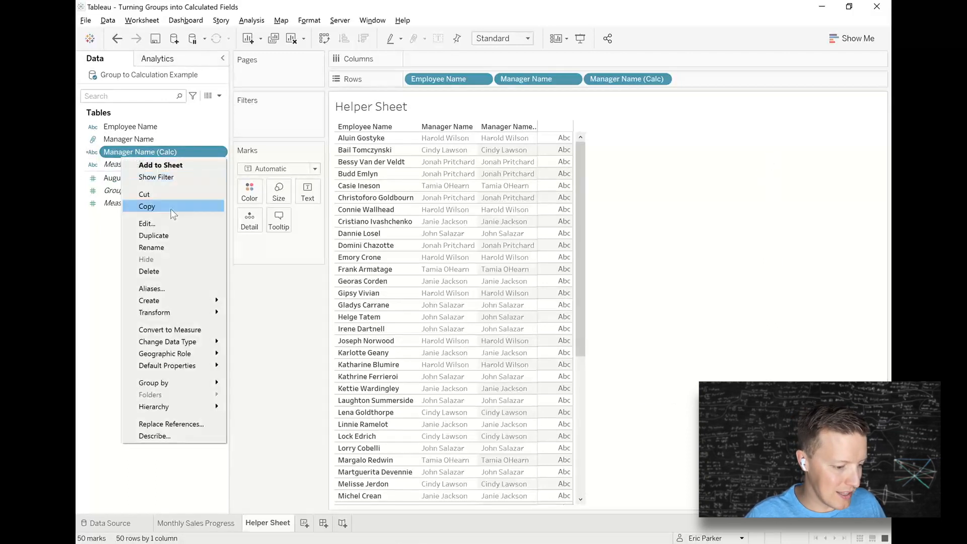
left_click(147, 224)
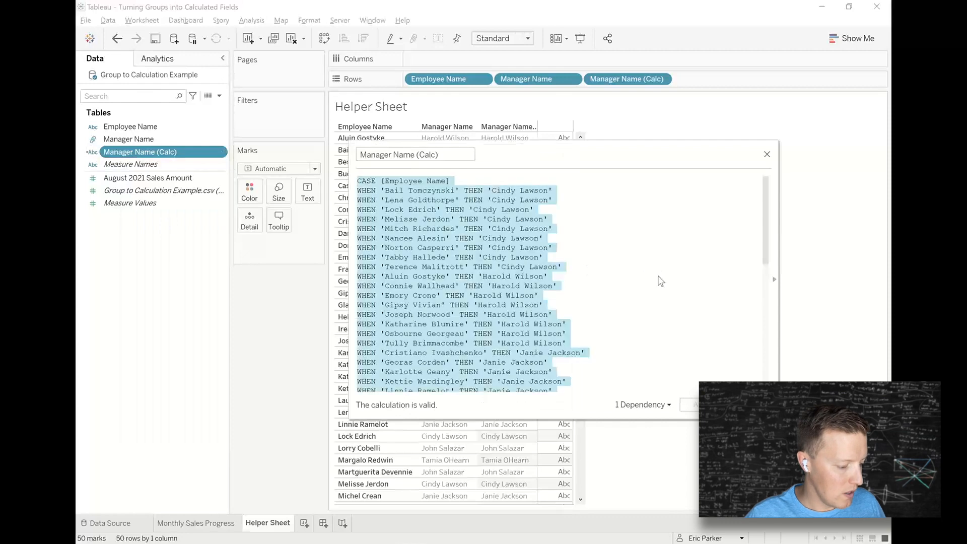
left_click(766, 154)
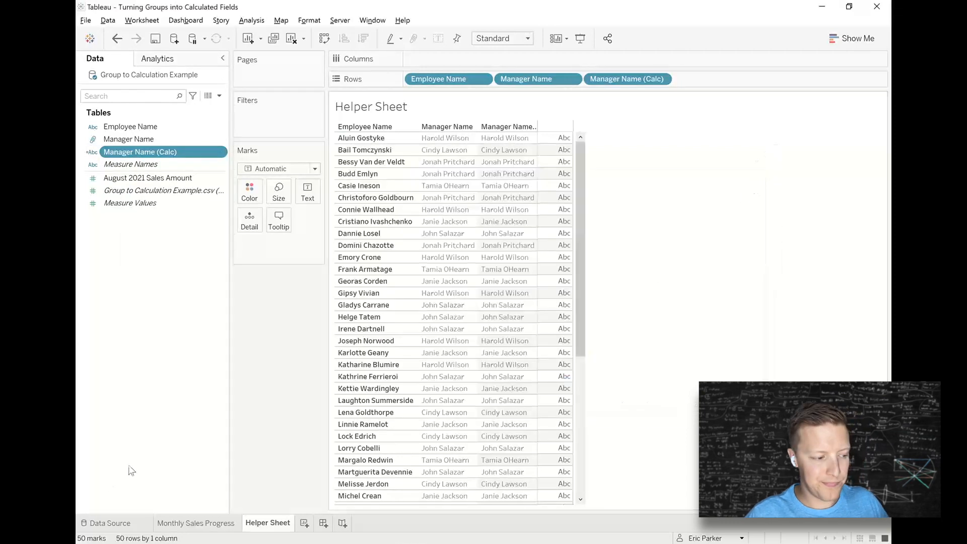
left_click(111, 522)
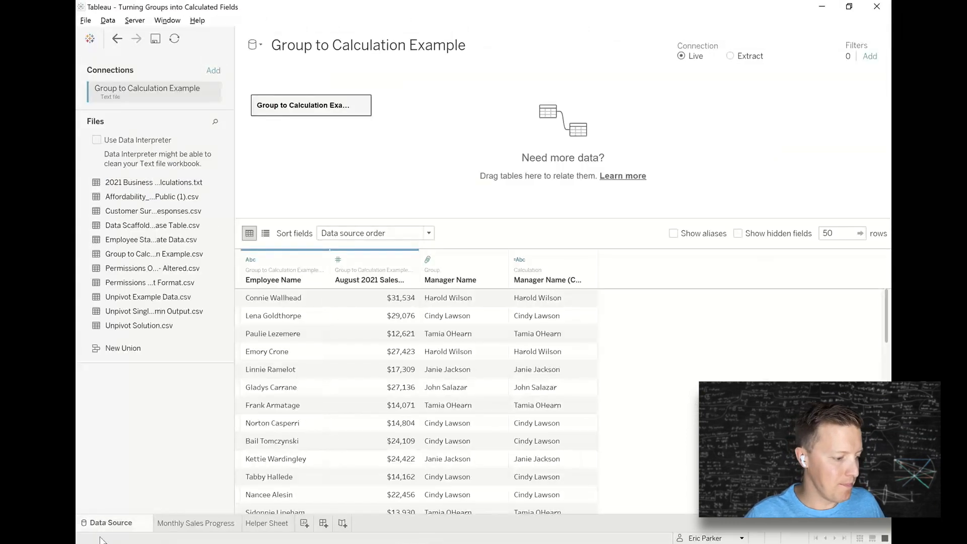
mouse_move(293, 157)
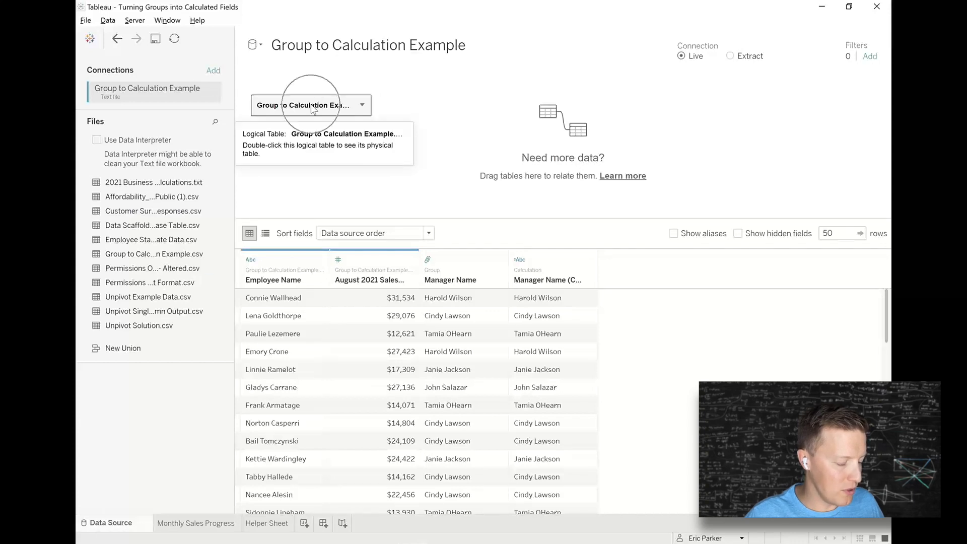
- Reveal the logical table's physical table, Group to Calculation Example.csv
double_click(308, 105)
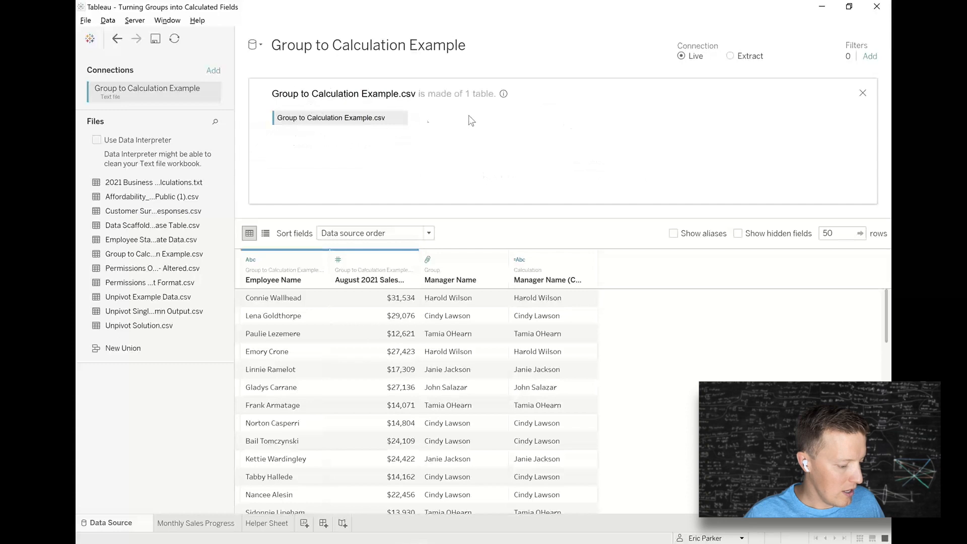
mouse_move(180, 504)
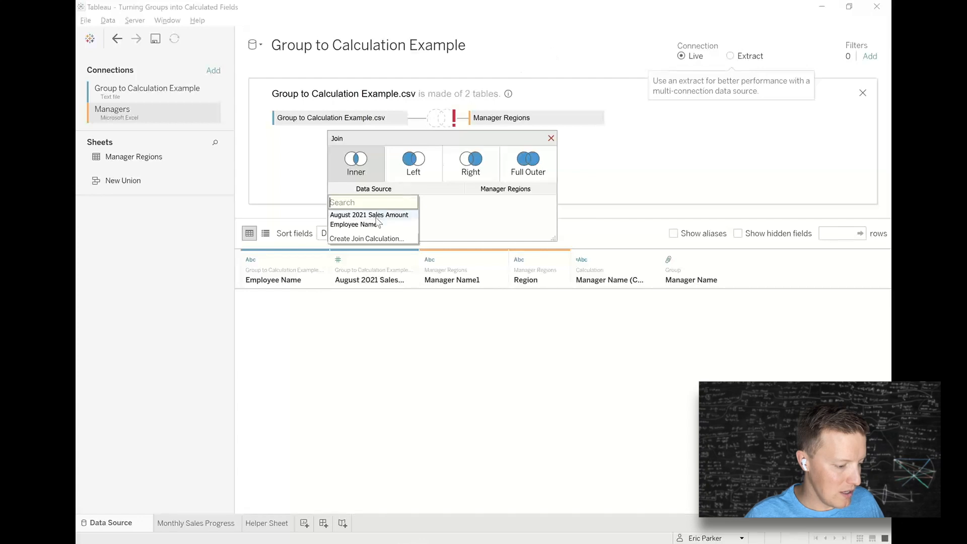
mouse_move(354, 223)
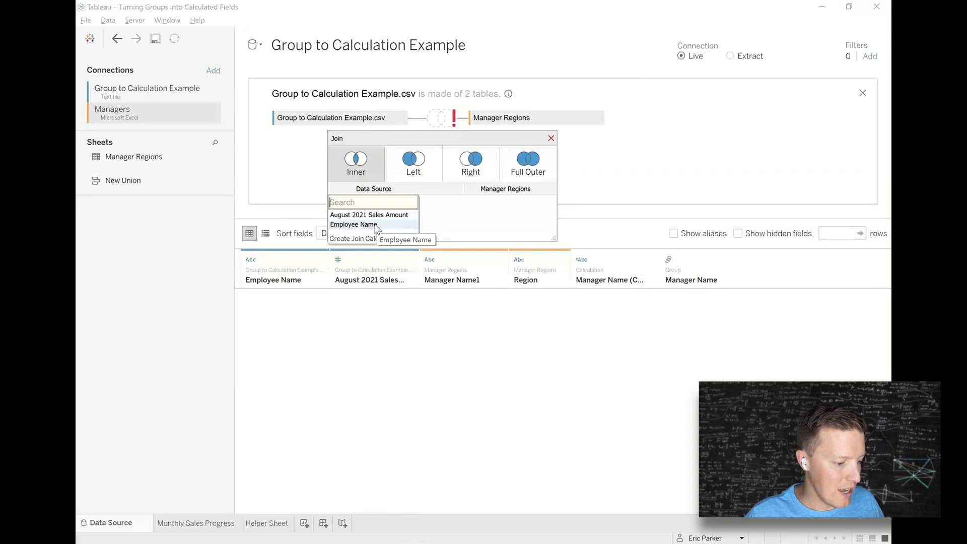
- Replace the Employee Name join field with a join calculation holding the pasted CASE formula
left_click(353, 223)
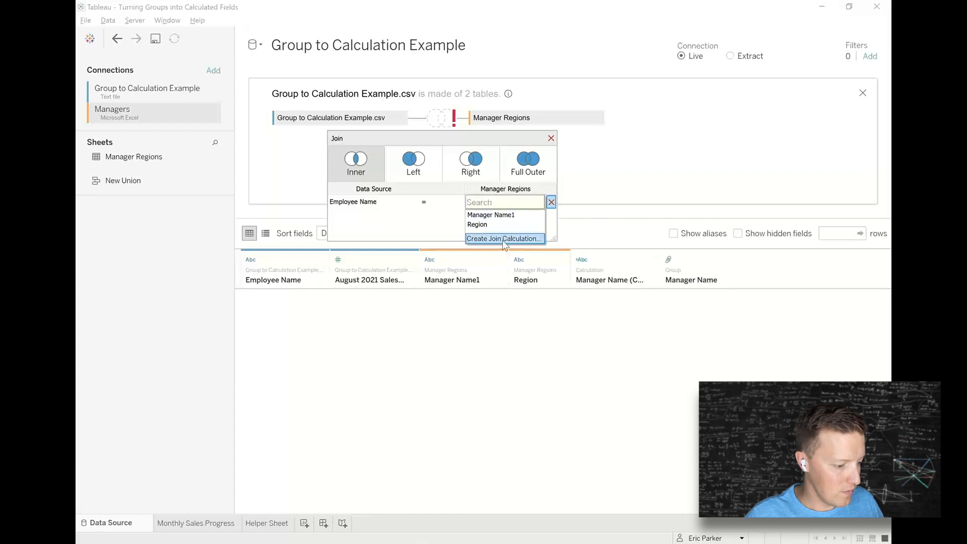
left_click(504, 239)
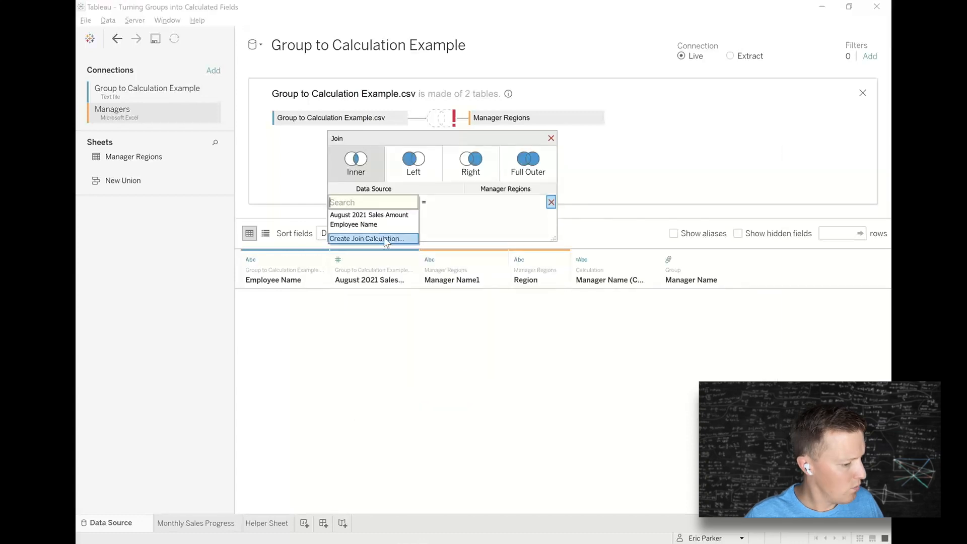
mouse_move(374, 127)
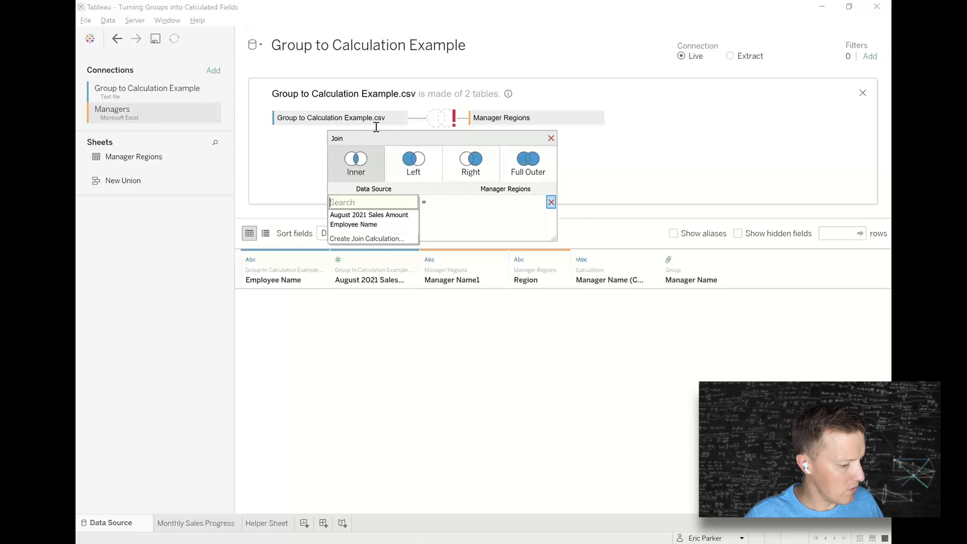
mouse_move(368, 202)
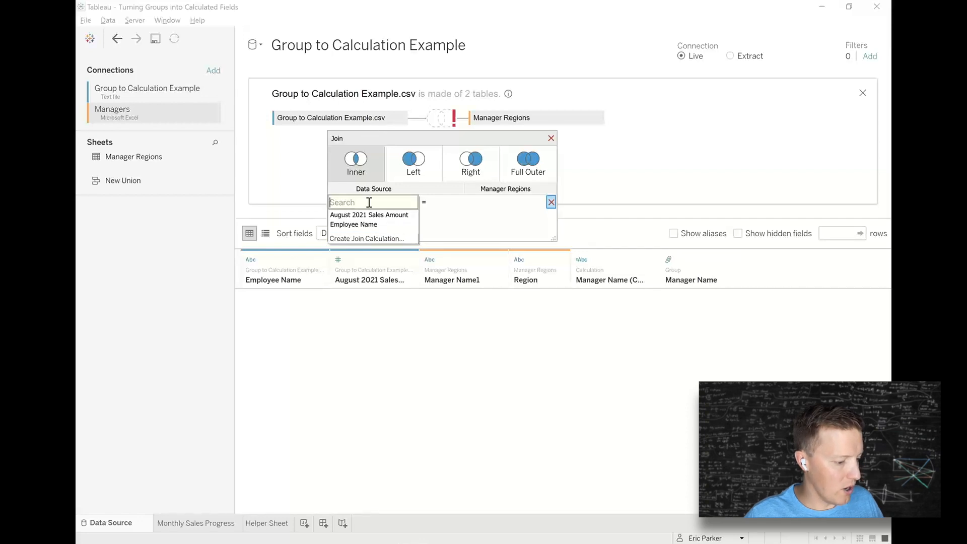
mouse_move(373, 239)
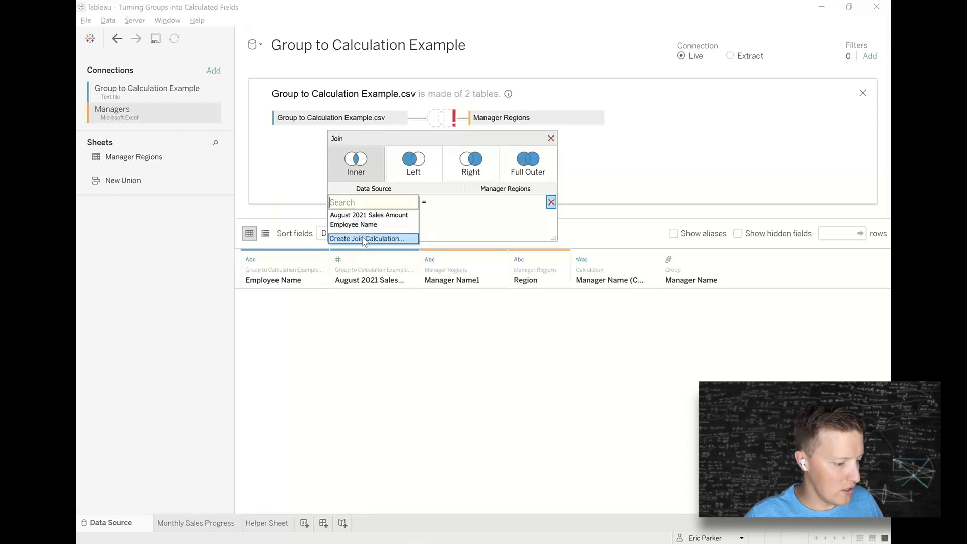
left_click(368, 239)
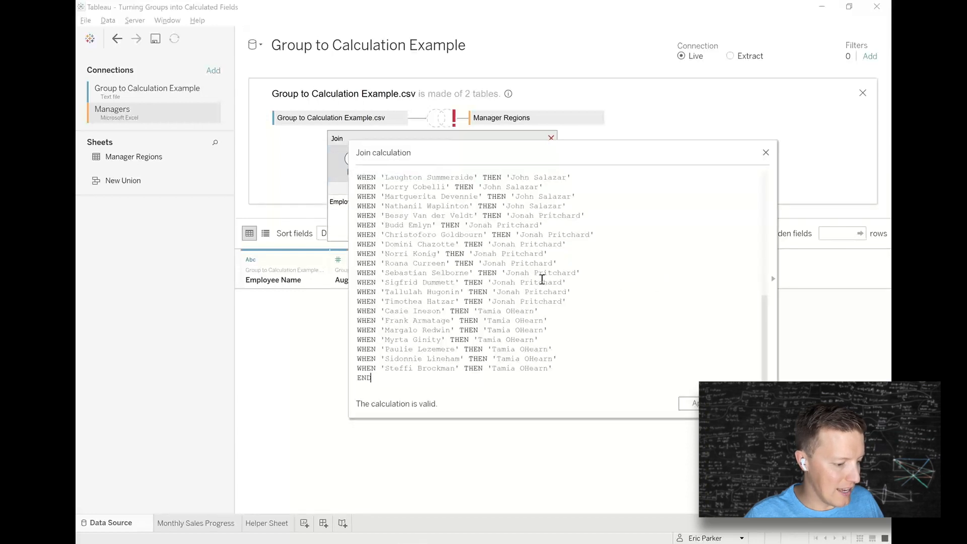
left_click(765, 152)
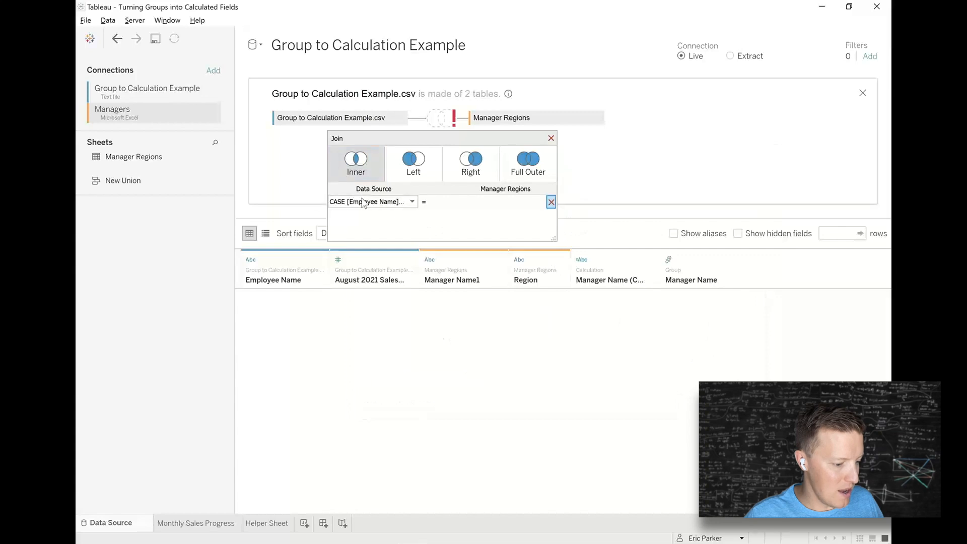
- Match the join calculation to Manager Name1 on the Manager Regions side
left_click(502, 201)
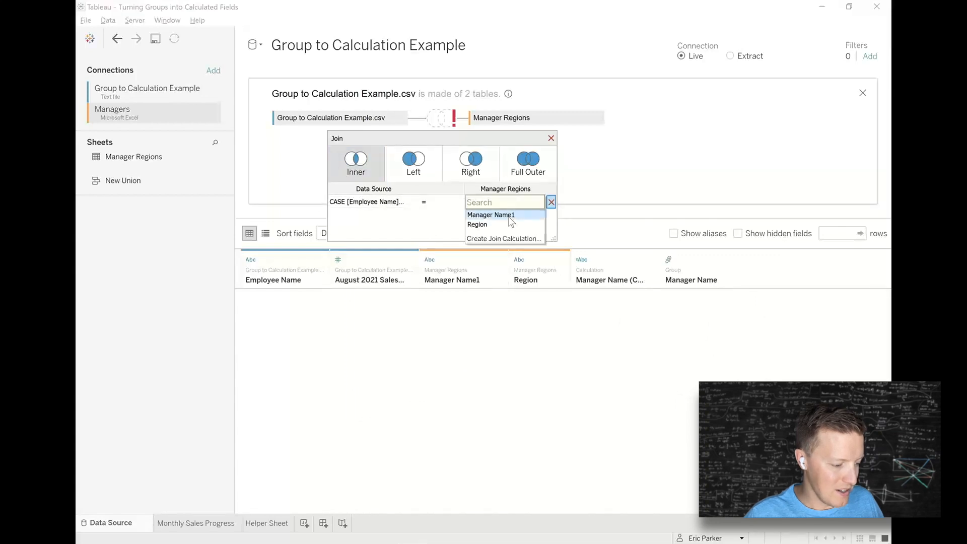
left_click(490, 215)
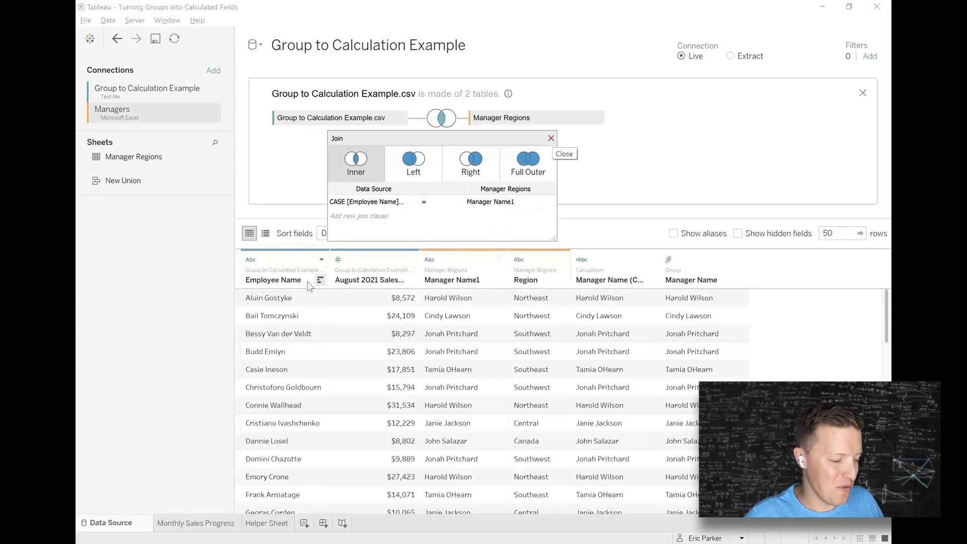
mouse_move(531, 297)
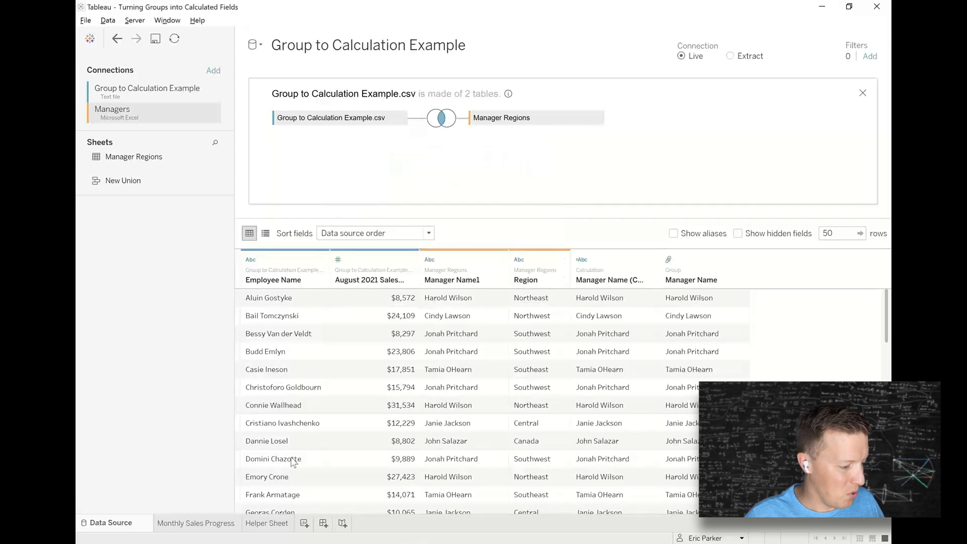
- Show the Sales by Manager and Region sheet sorted from highest to lowest sales
left_click(196, 522)
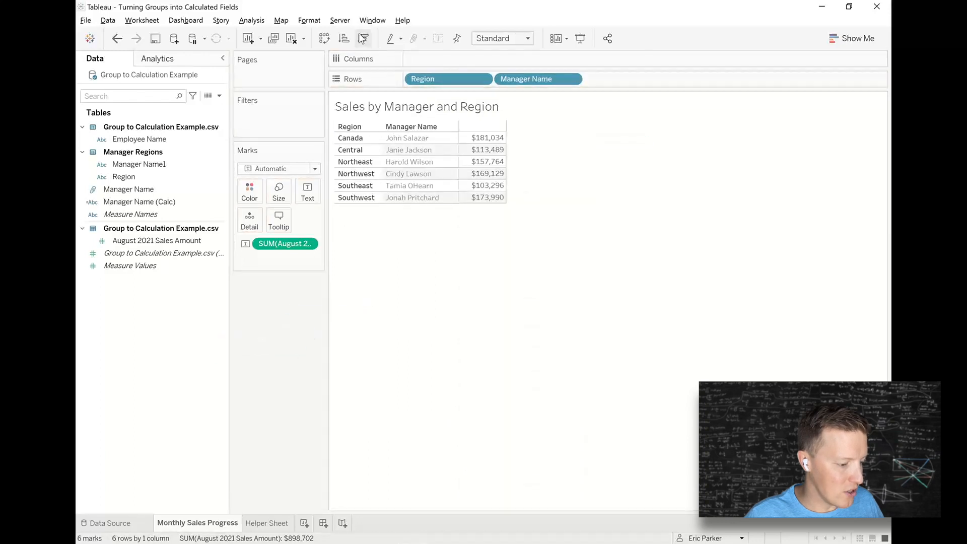
left_click(364, 38)
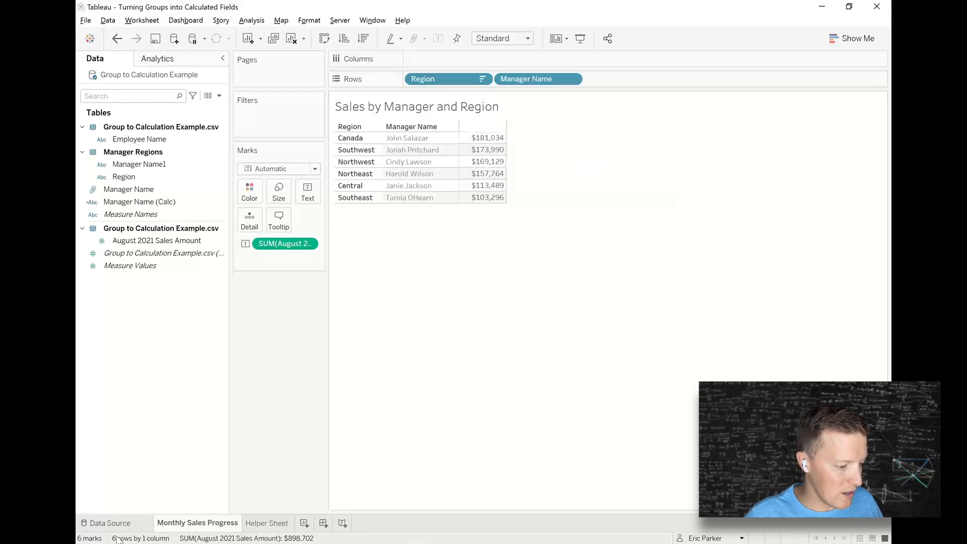
- Reopen the join's CASE calculation from the data source page and scroll through the formula
left_click(109, 523)
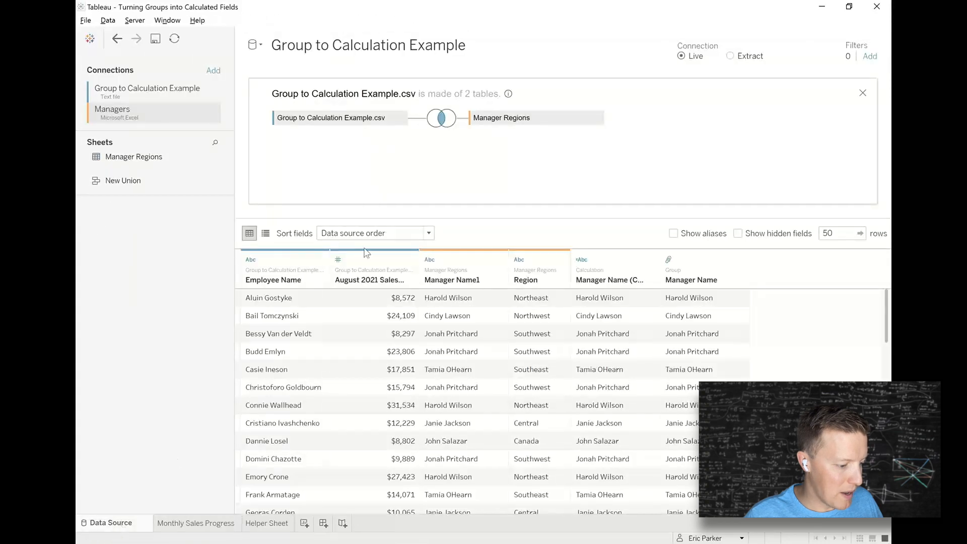
left_click(441, 118)
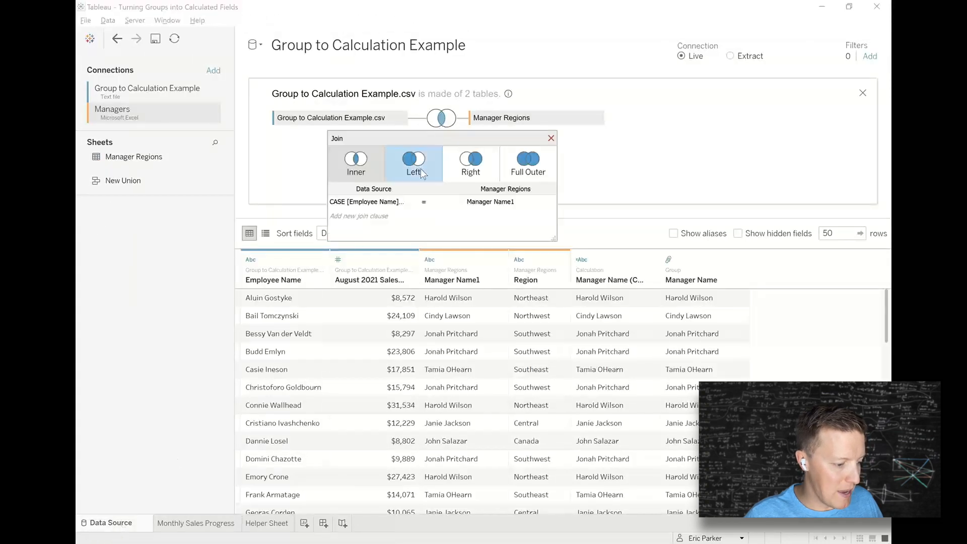
left_click(366, 201)
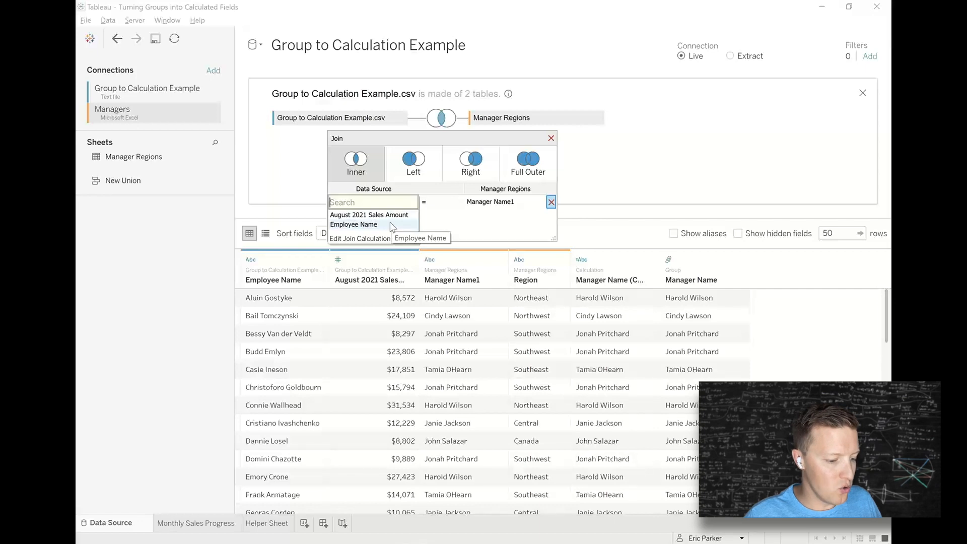
left_click(359, 237)
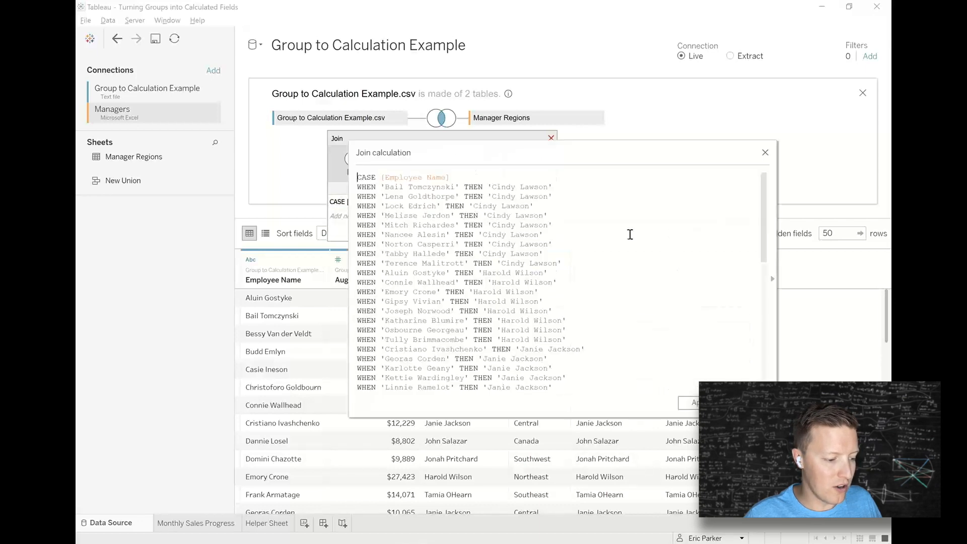
scroll("down", 3)
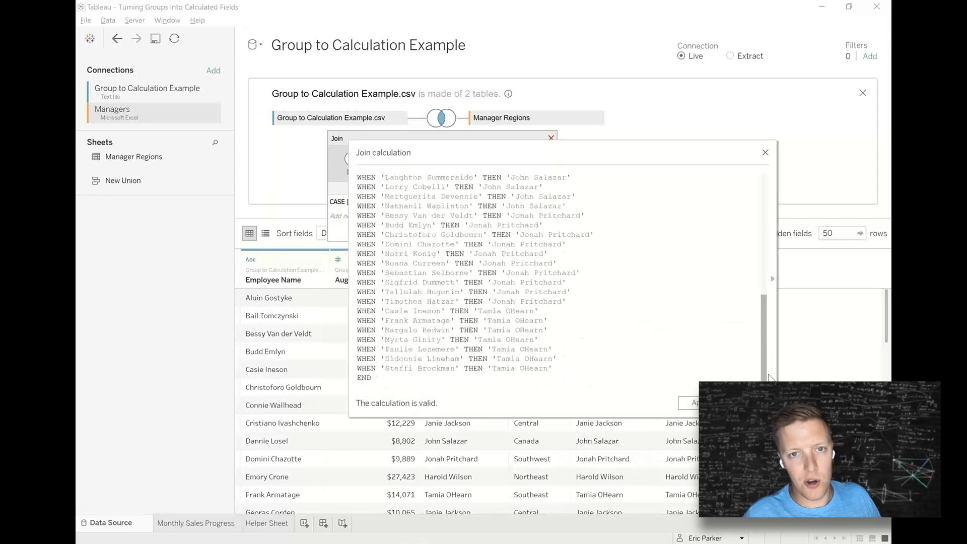